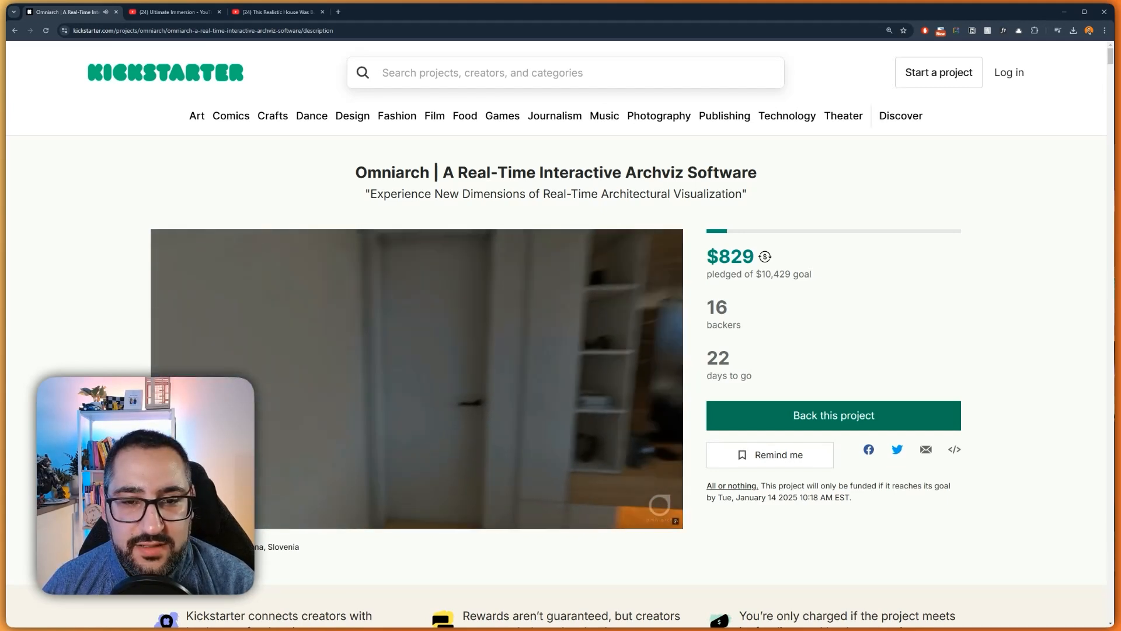
- Play the Omniarch campaign video, then pause it and the Minecraft house video
{"action": "left_click", "coordinate": [416, 376]}
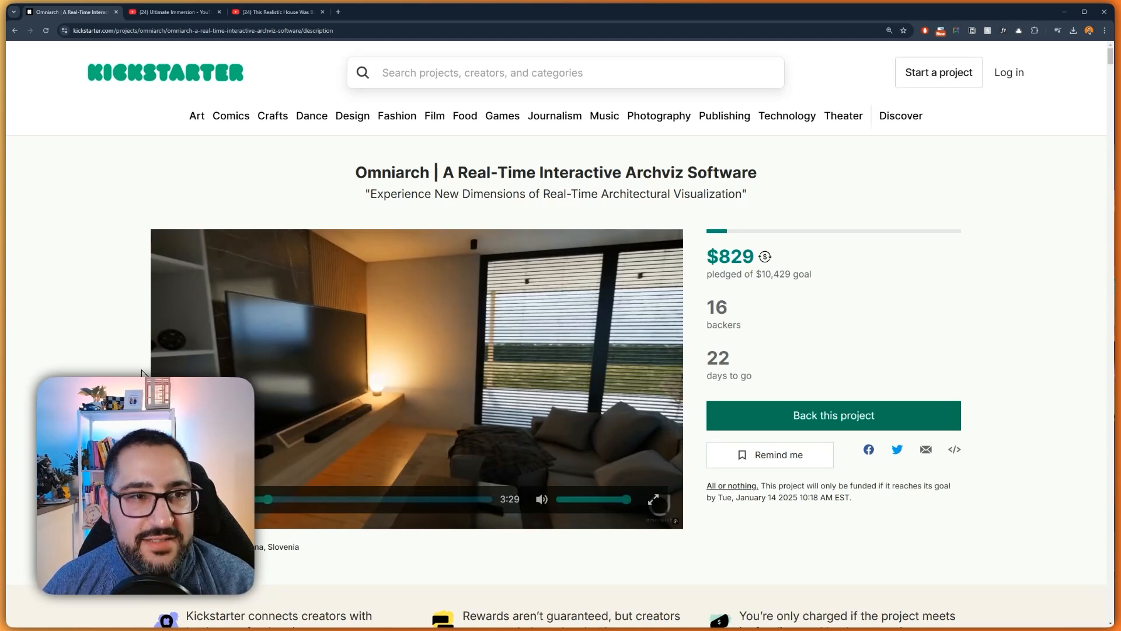
{"action": "left_click", "coordinate": [278, 12]}
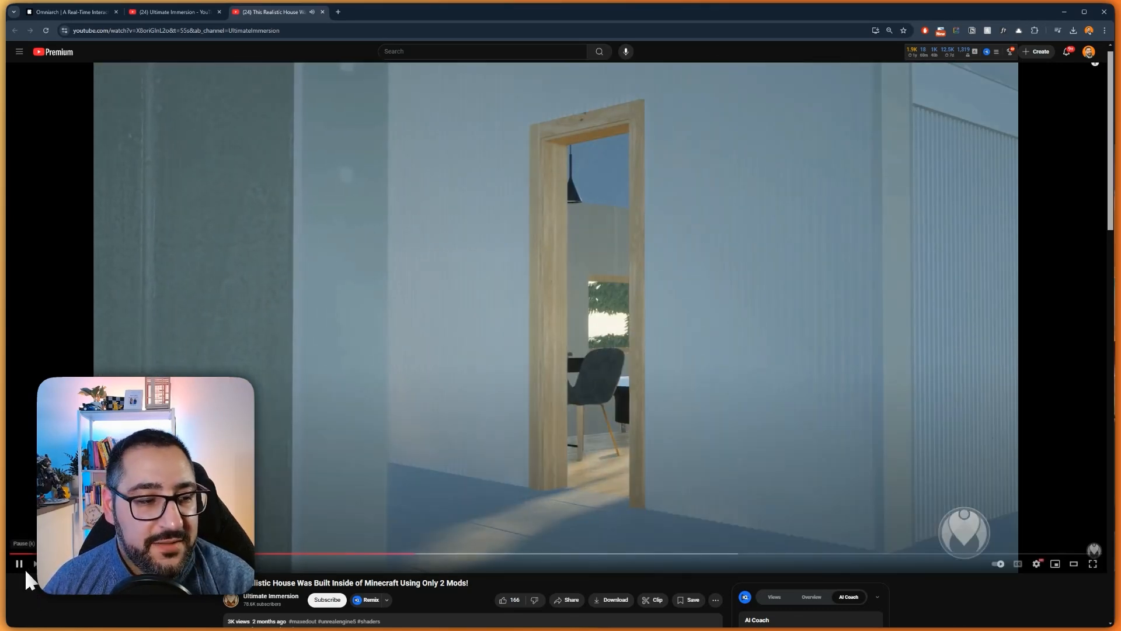
{"action": "left_click", "coordinate": [68, 11]}
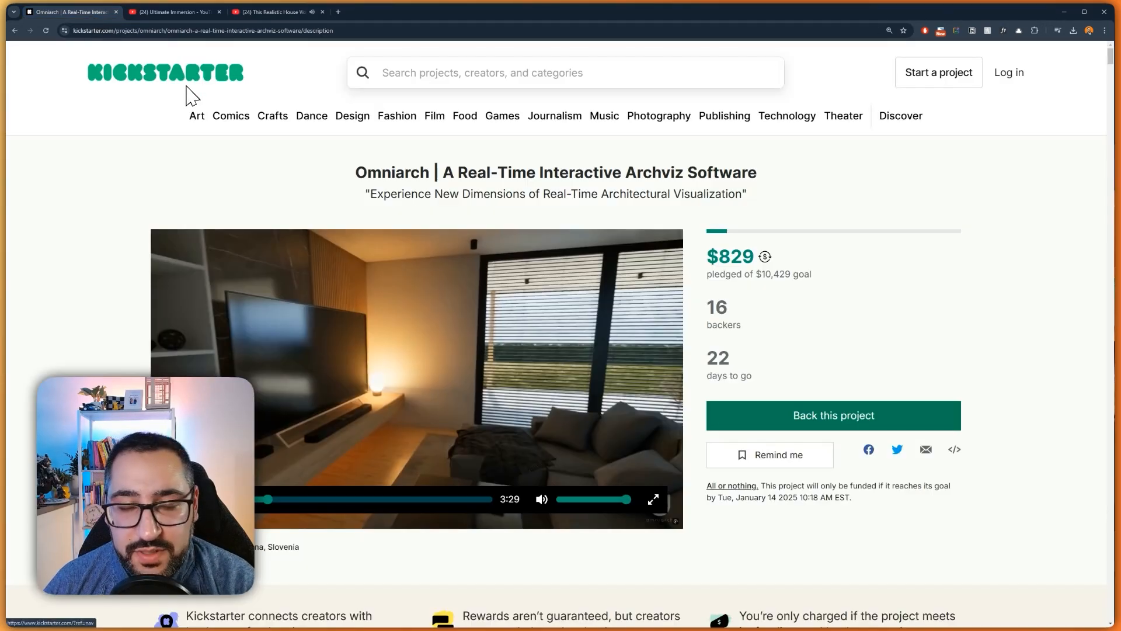
{"action": "mouse_move", "coordinate": [237, 275]}
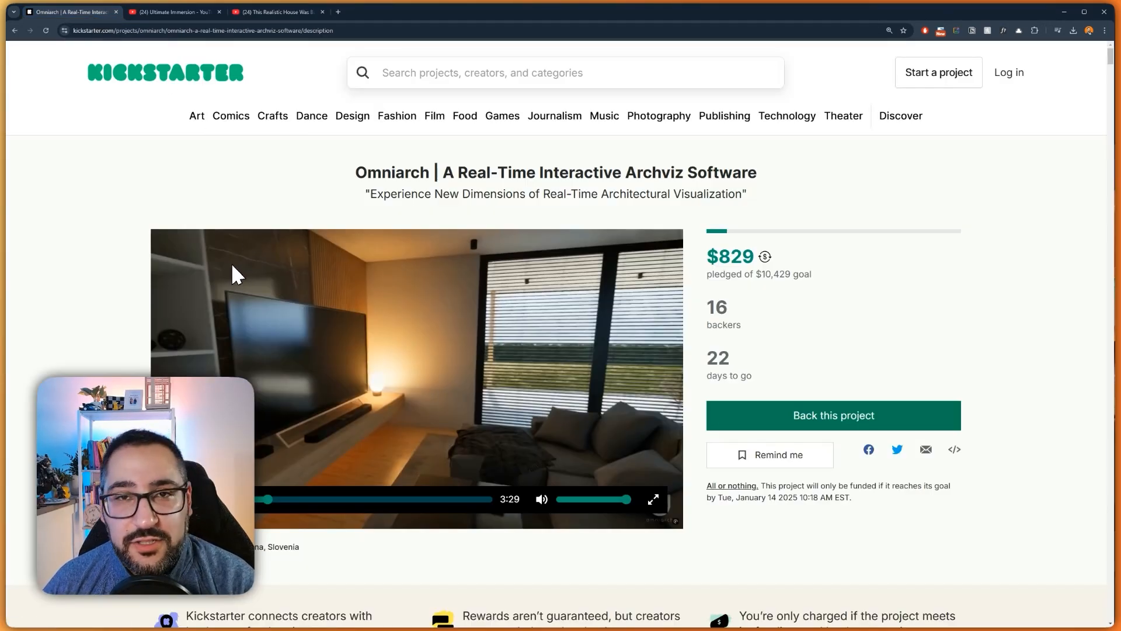
{"action": "mouse_move", "coordinate": [229, 299]}
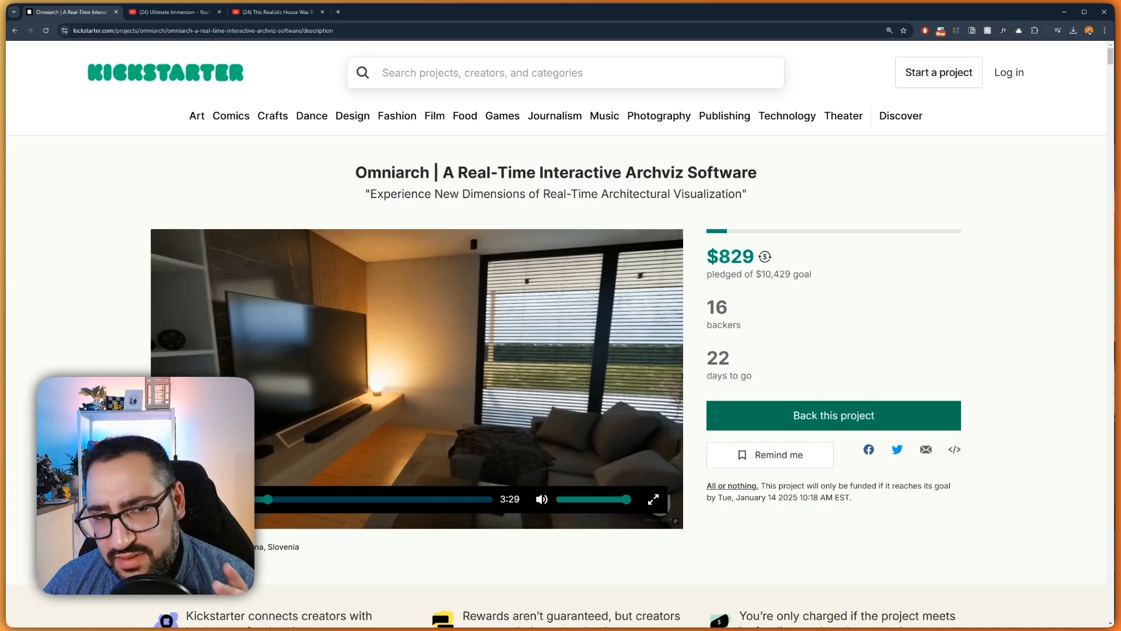
{"action": "mouse_move", "coordinate": [777, 296]}
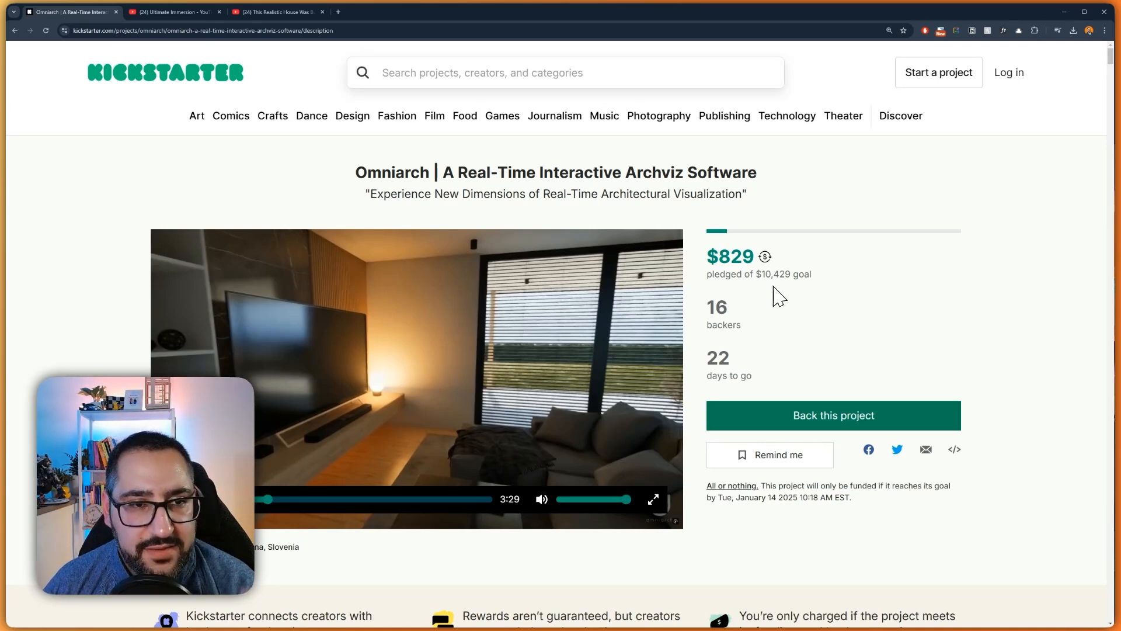
{"action": "mouse_move", "coordinate": [702, 368]}
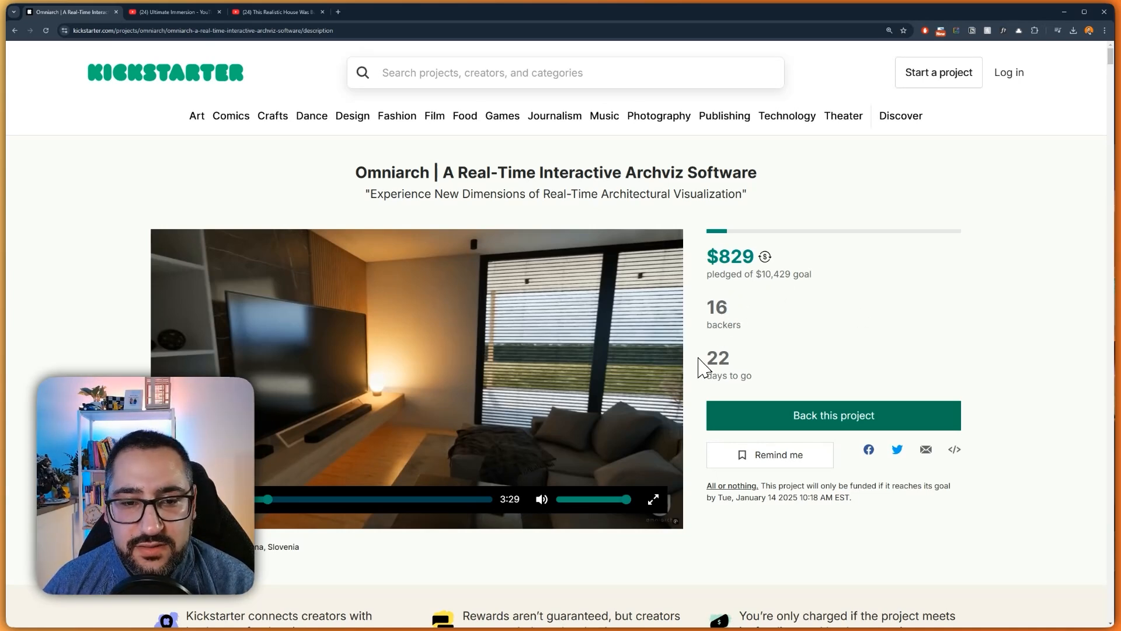
- Scroll through the showcase images to the Omniarch Editor versus Explorer diagram
{"action": "scroll", "scroll_direction": "down", "scroll_amount": 3}
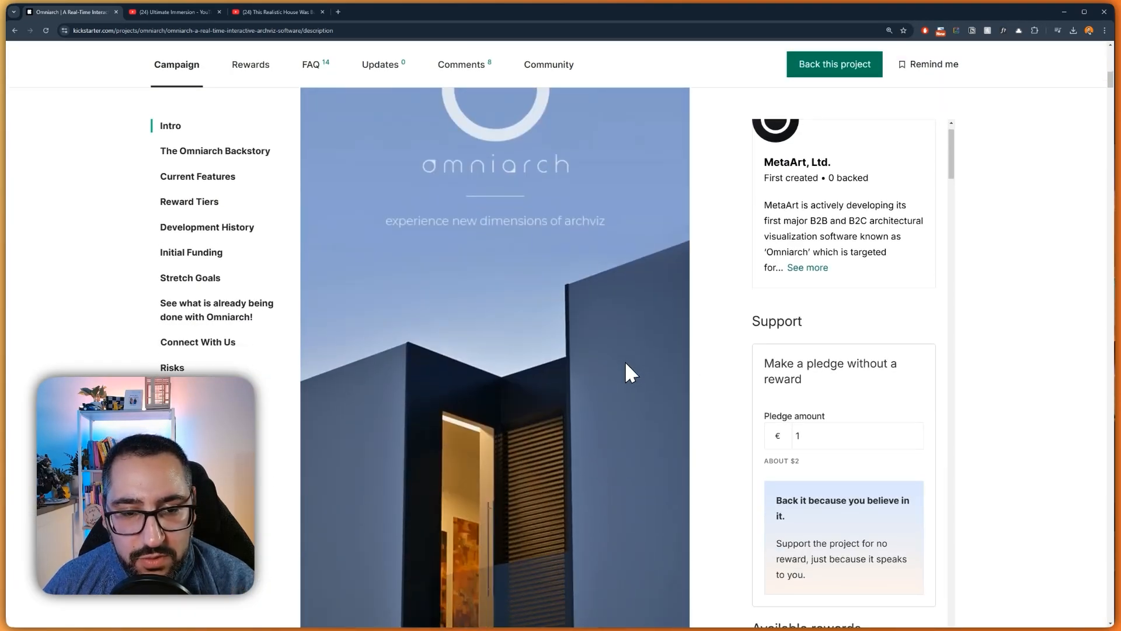
{"action": "scroll", "scroll_direction": "down", "scroll_amount": 3}
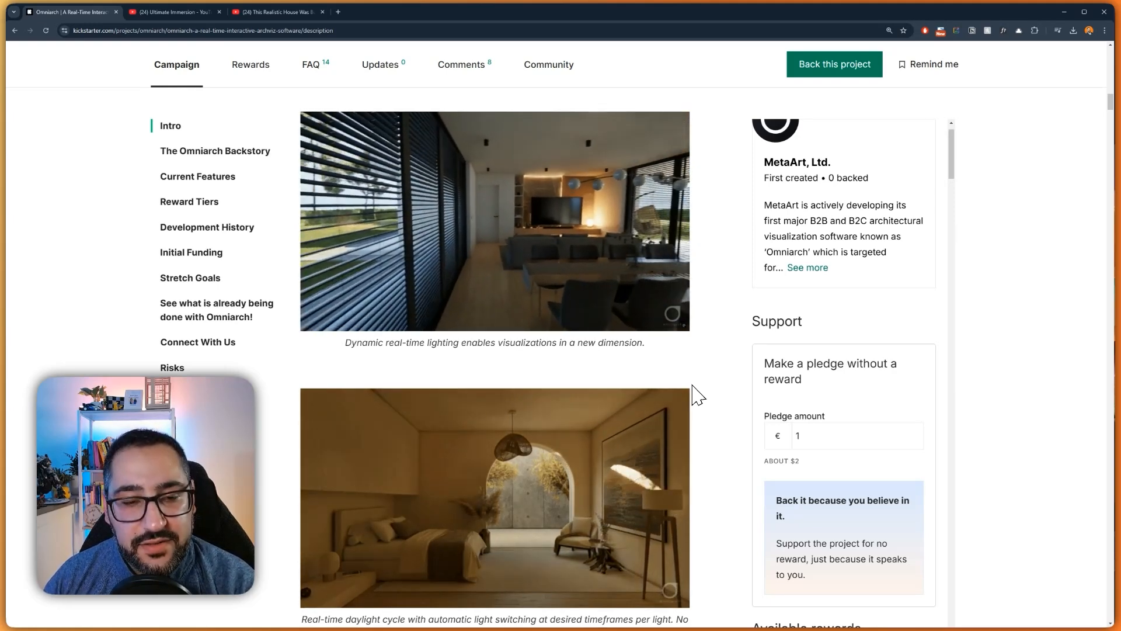
{"action": "scroll", "scroll_direction": "down", "scroll_amount": 3}
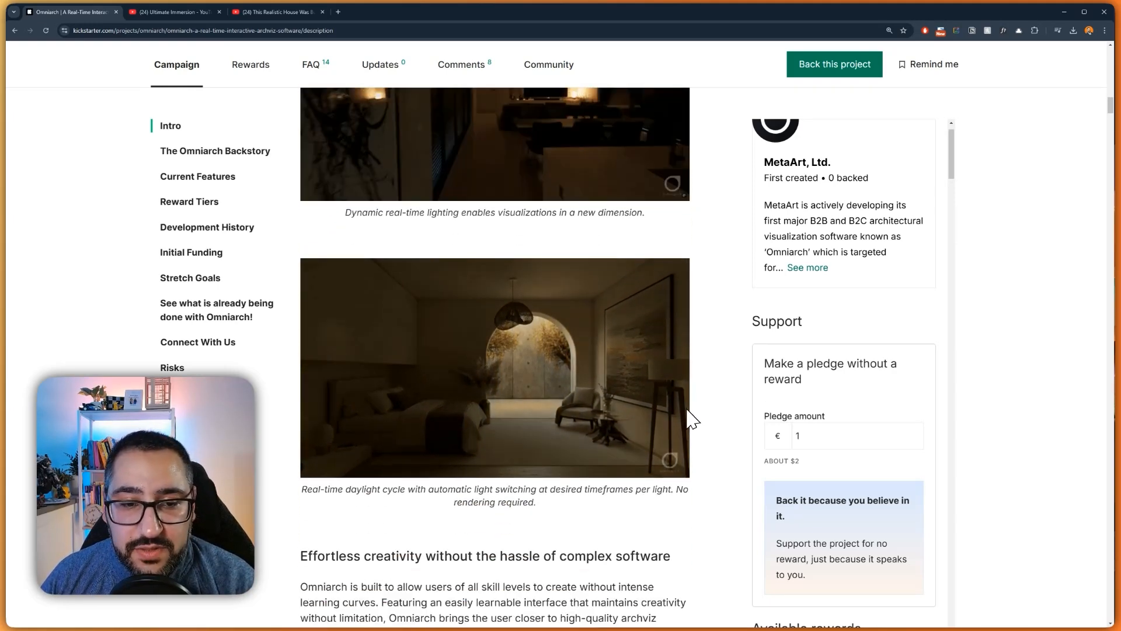
{"action": "scroll", "scroll_direction": "down", "scroll_amount": 3}
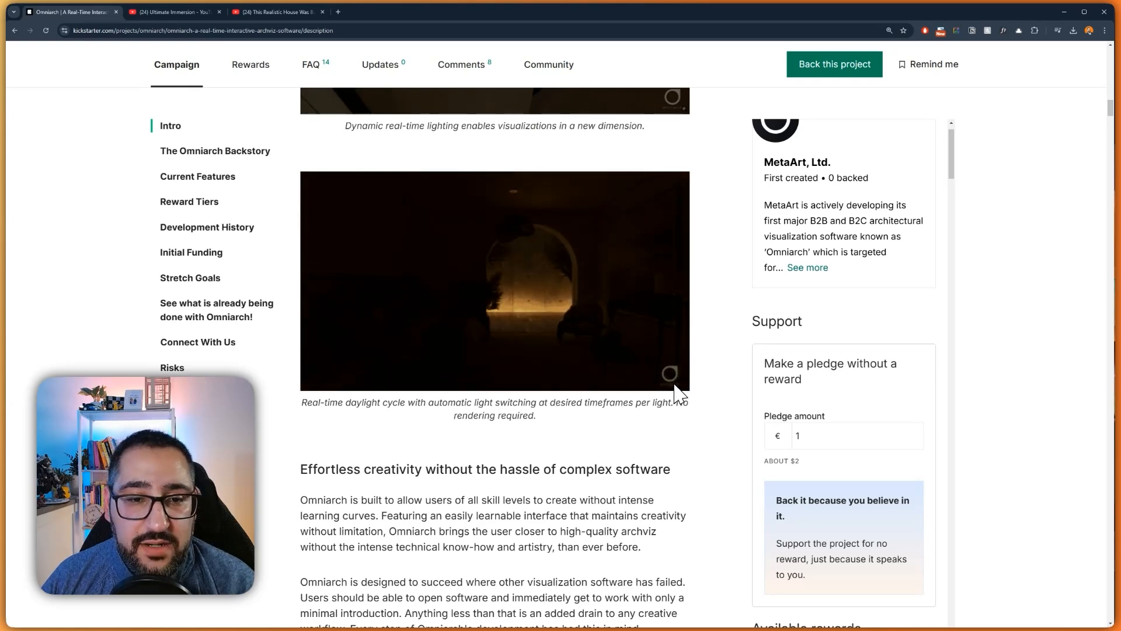
{"action": "scroll", "scroll_direction": "down", "scroll_amount": 3}
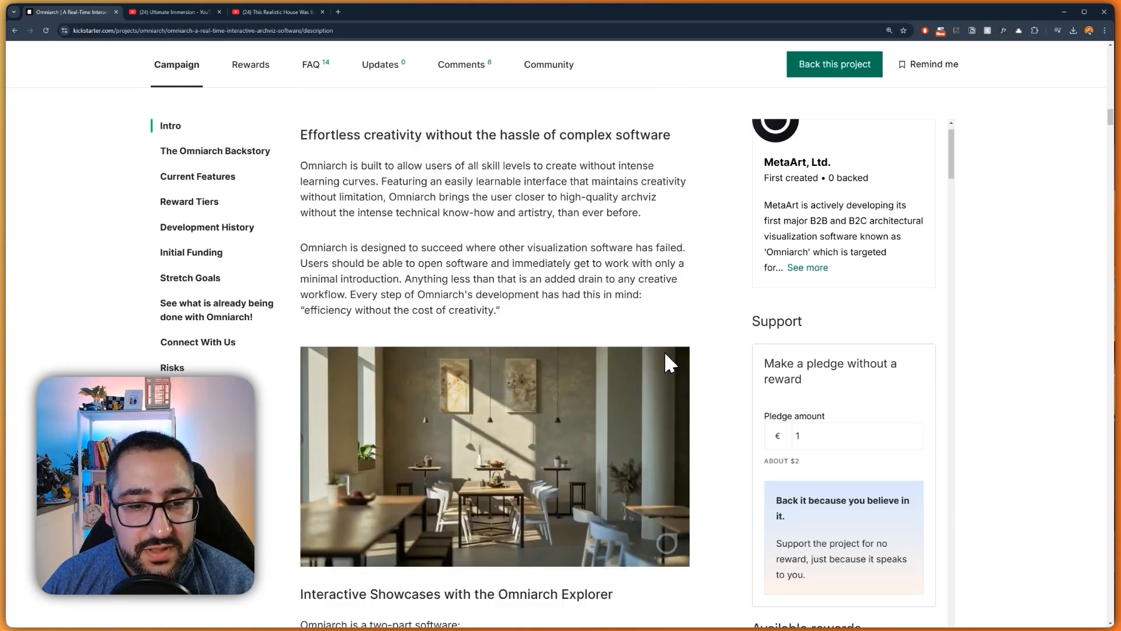
{"action": "scroll", "scroll_direction": "down", "scroll_amount": 3}
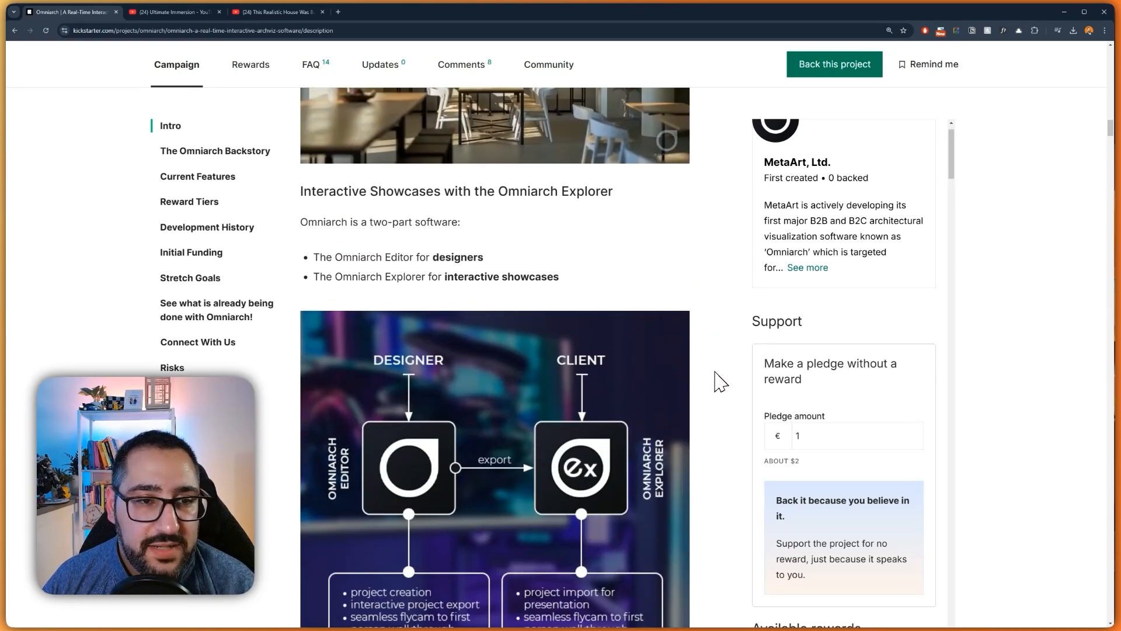
{"action": "scroll", "scroll_direction": "down", "scroll_amount": 3}
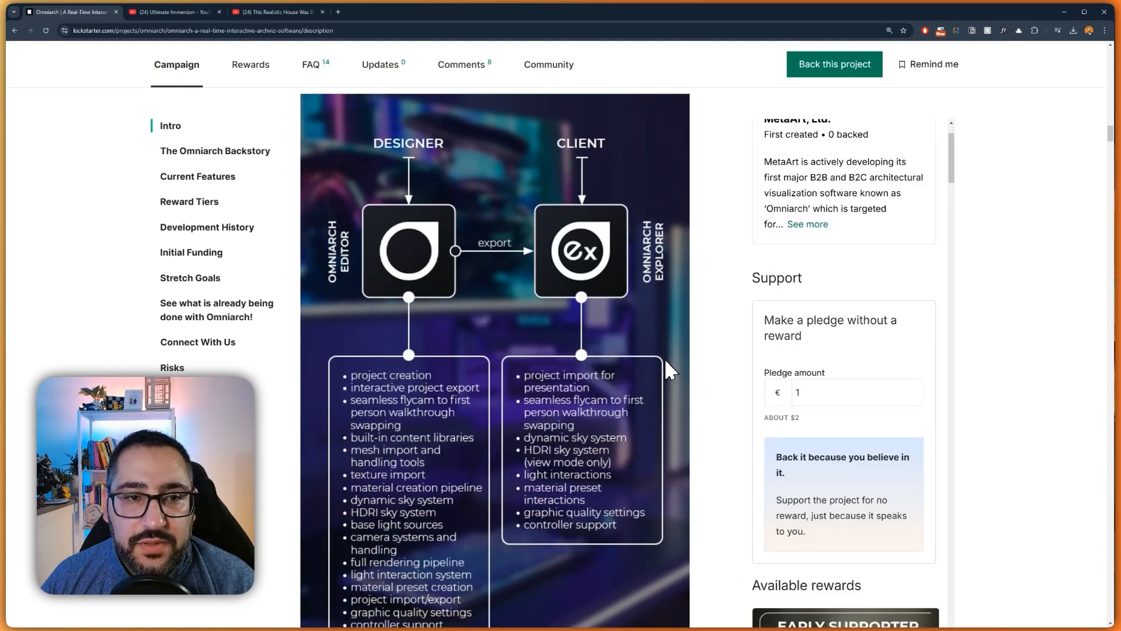
{"action": "scroll", "scroll_direction": "down", "scroll_amount": 3}
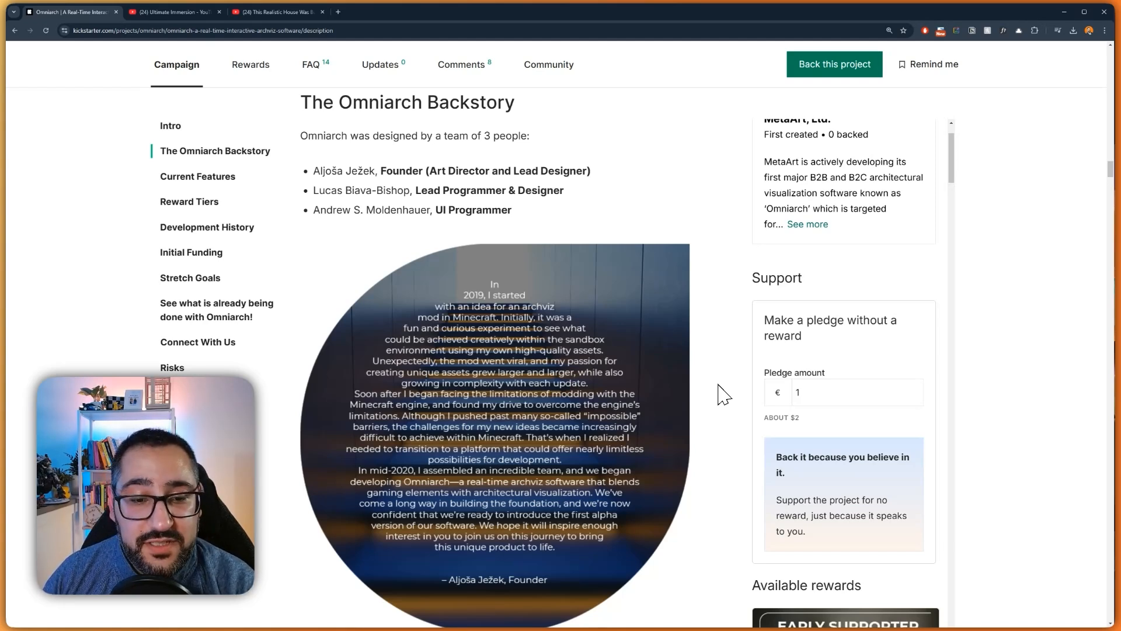
- Scroll back up slightly to bring The Omniarch Backstory section into view
{"action": "scroll", "scroll_direction": "up", "scroll_amount": 3}
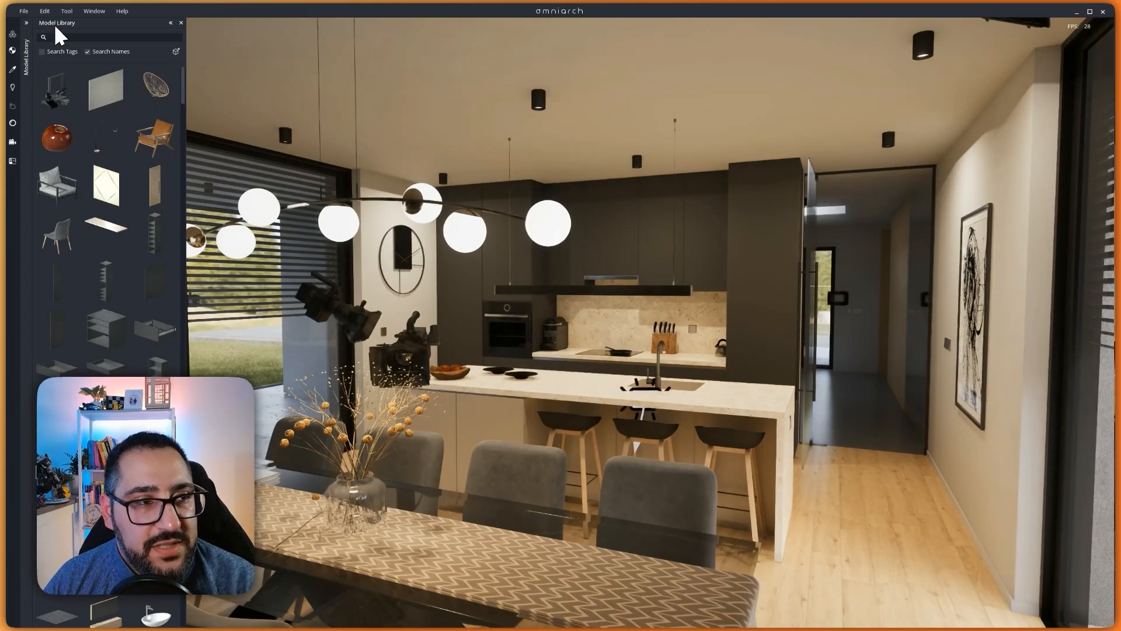
{"action": "mouse_move", "coordinate": [138, 100]}
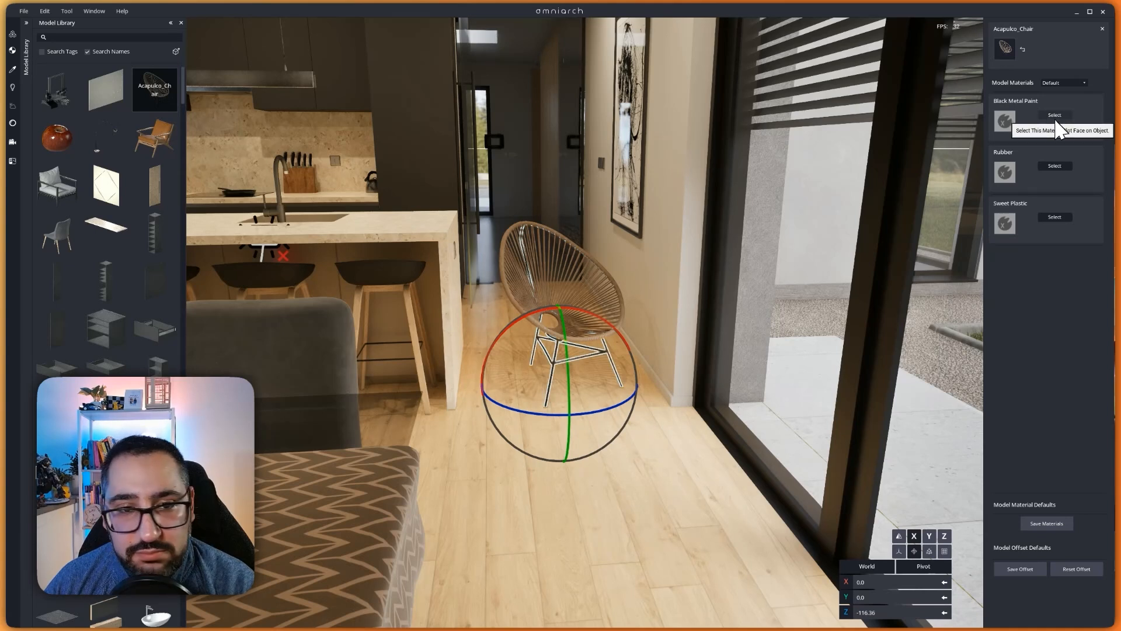
- Toggle the Black Metal Paint highlight on the chair, then assign Brass to the frame
{"action": "left_click", "coordinate": [1054, 115]}
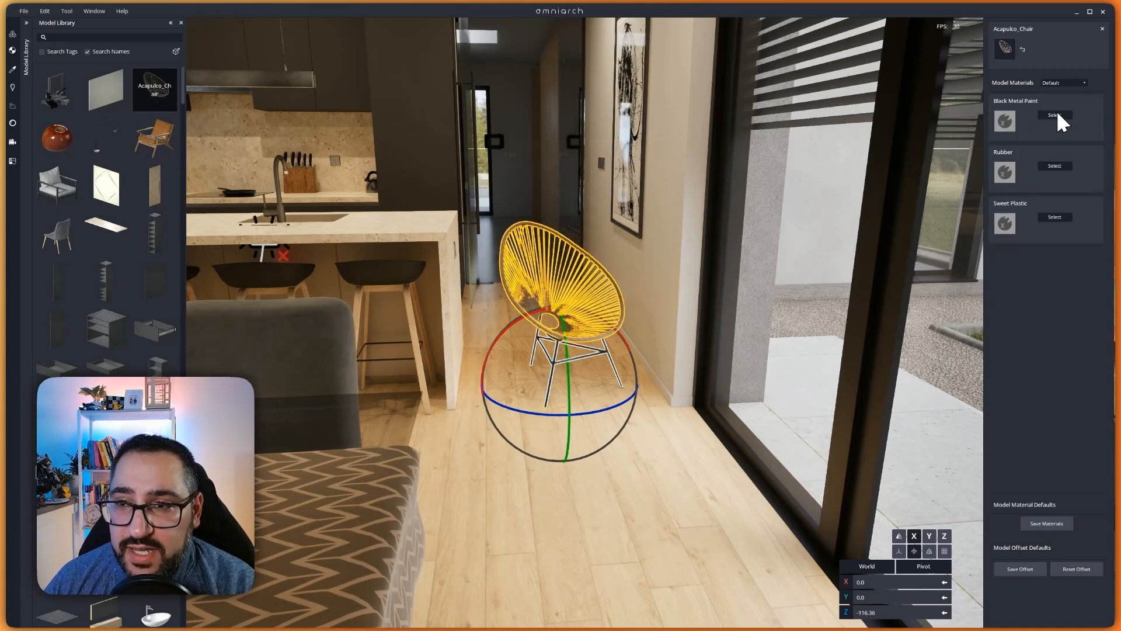
{"action": "left_click", "coordinate": [1055, 115]}
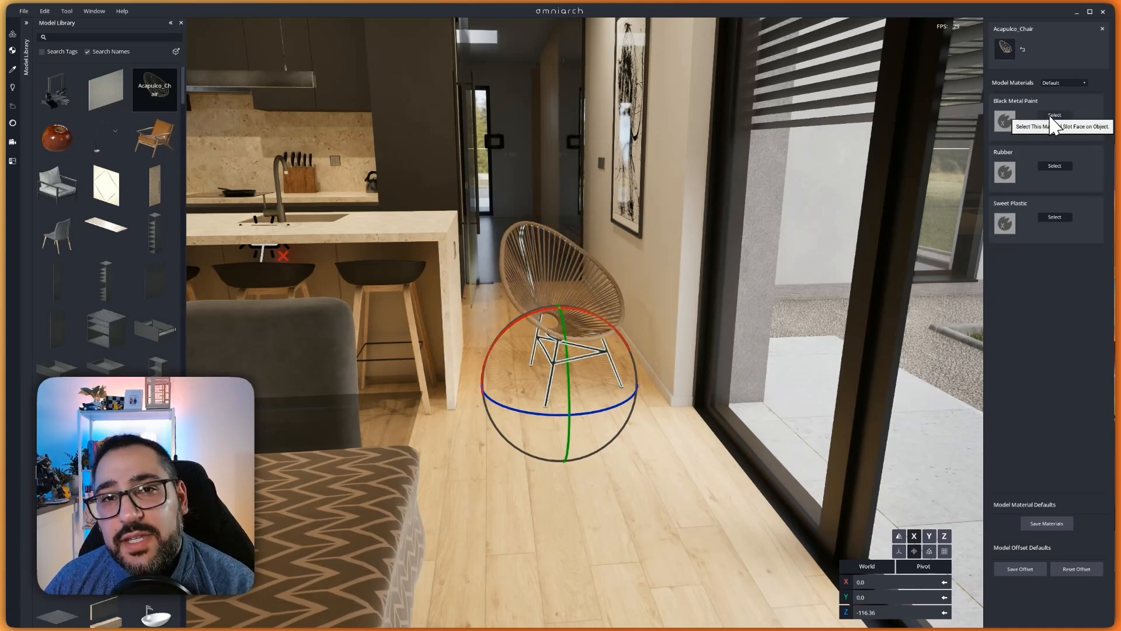
{"action": "left_click", "coordinate": [1054, 114]}
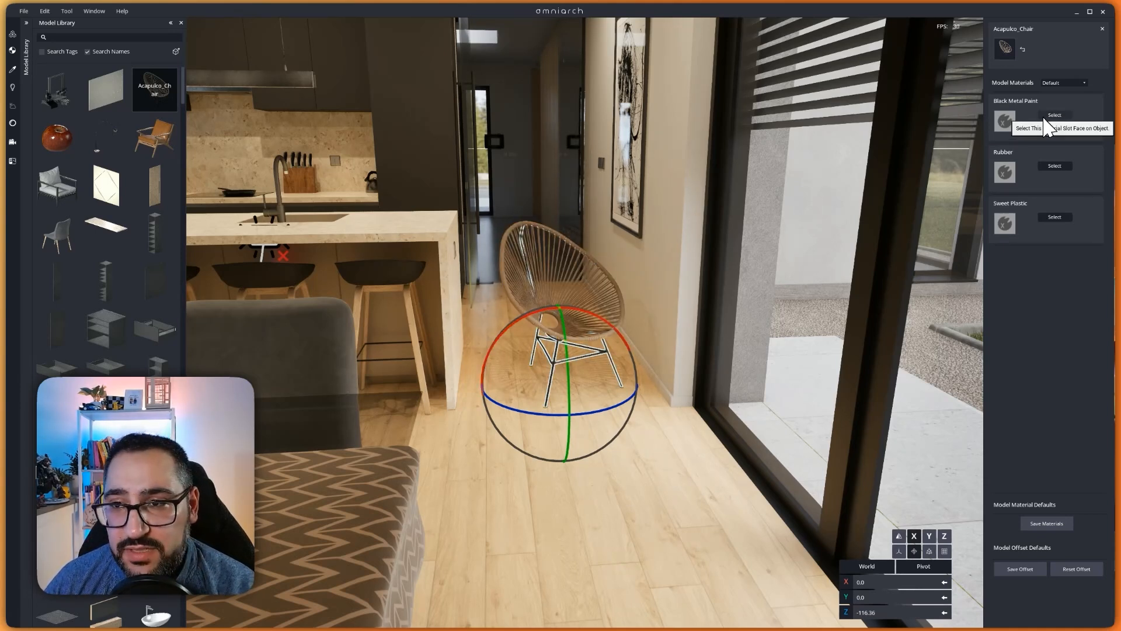
{"action": "left_click", "coordinate": [1054, 115]}
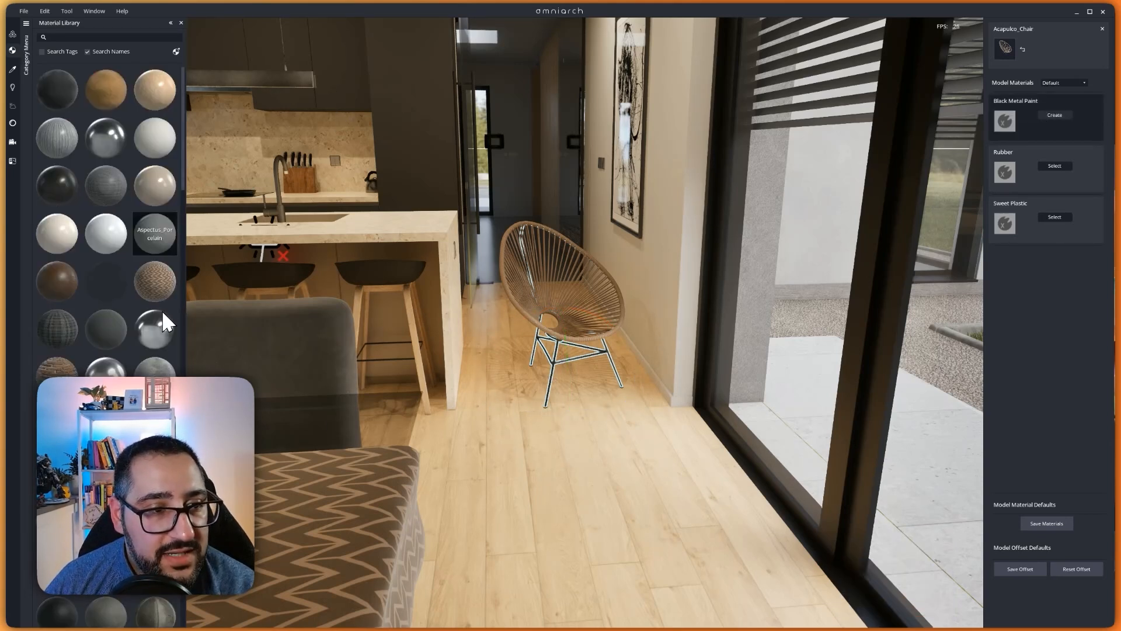
{"action": "left_click", "coordinate": [153, 330]}
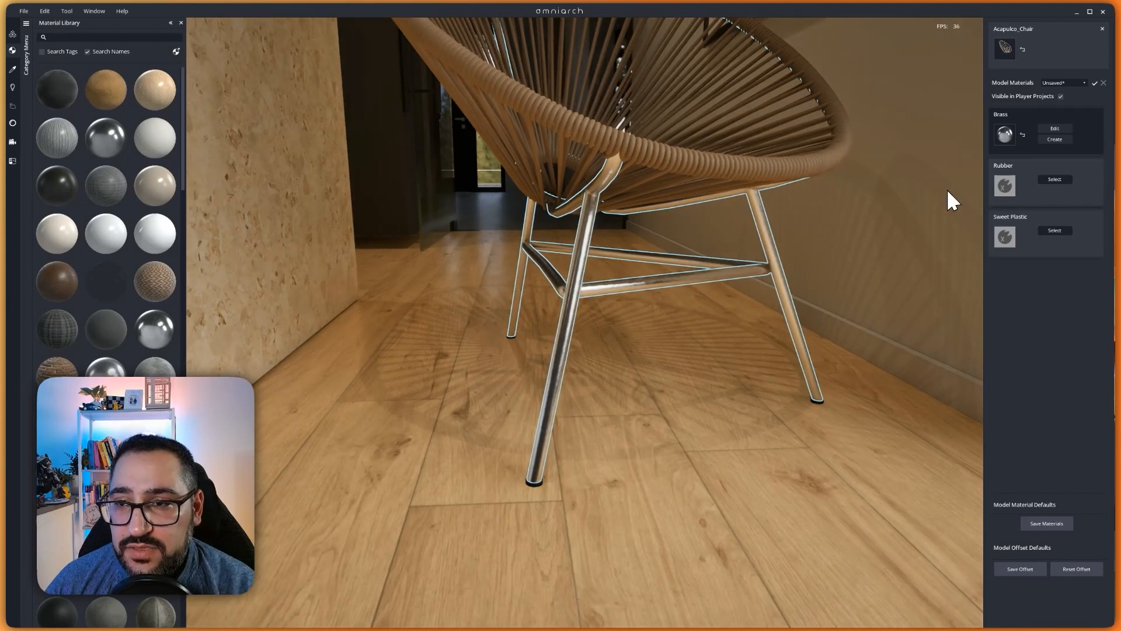
- Retune the Brass material settings and open the Lights library
{"action": "left_click", "coordinate": [1054, 129]}
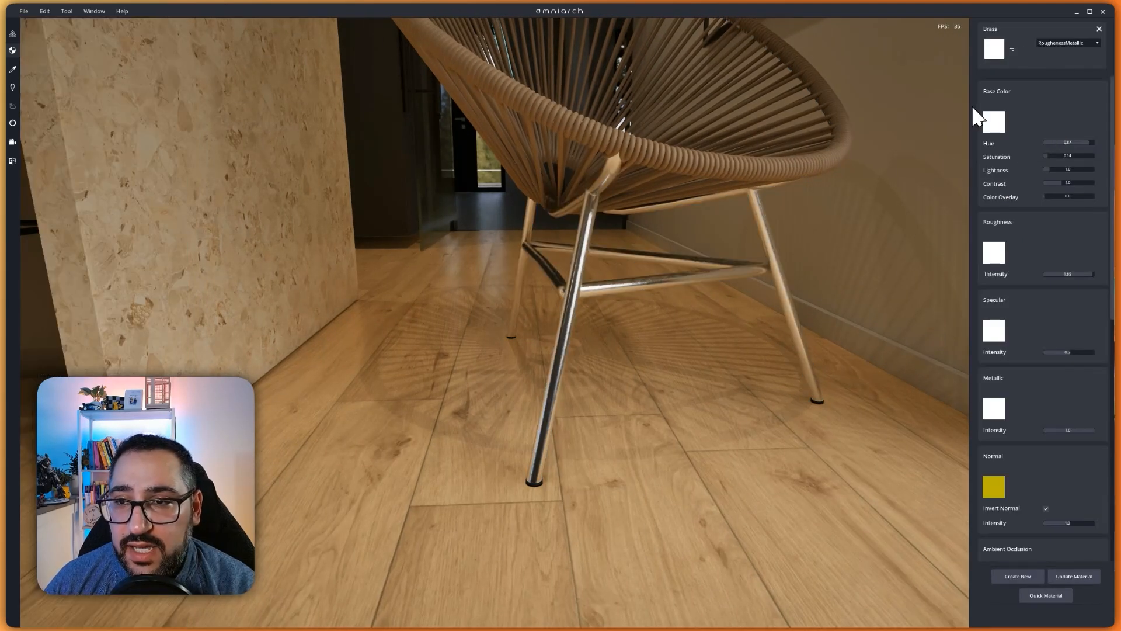
{"action": "mouse_move", "coordinate": [1008, 147]}
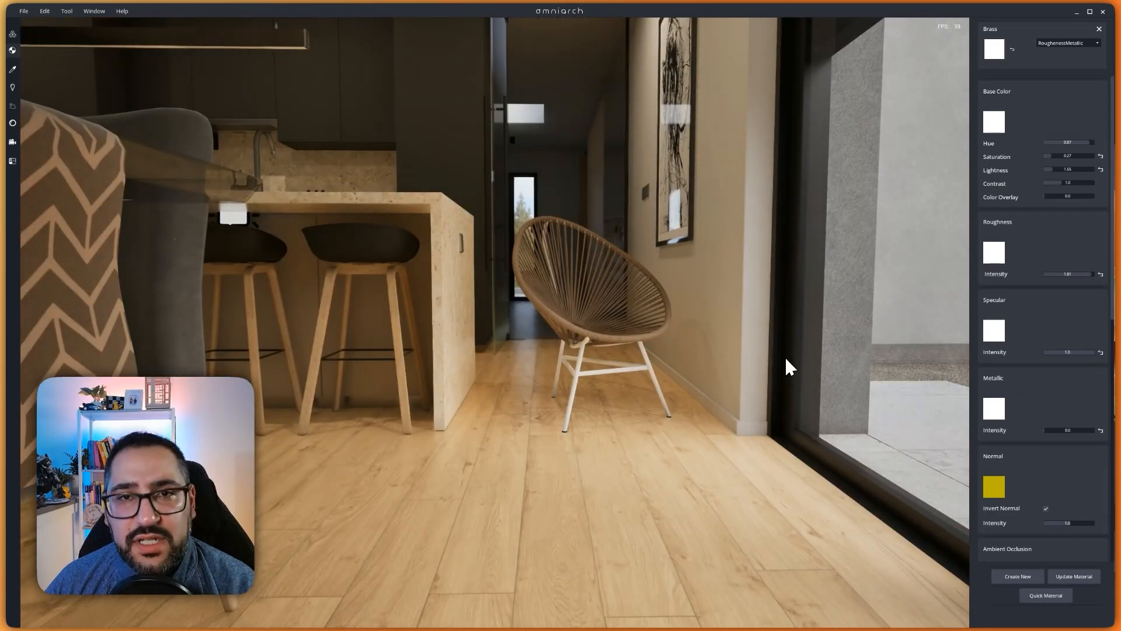
{"action": "mouse_move", "coordinate": [968, 350]}
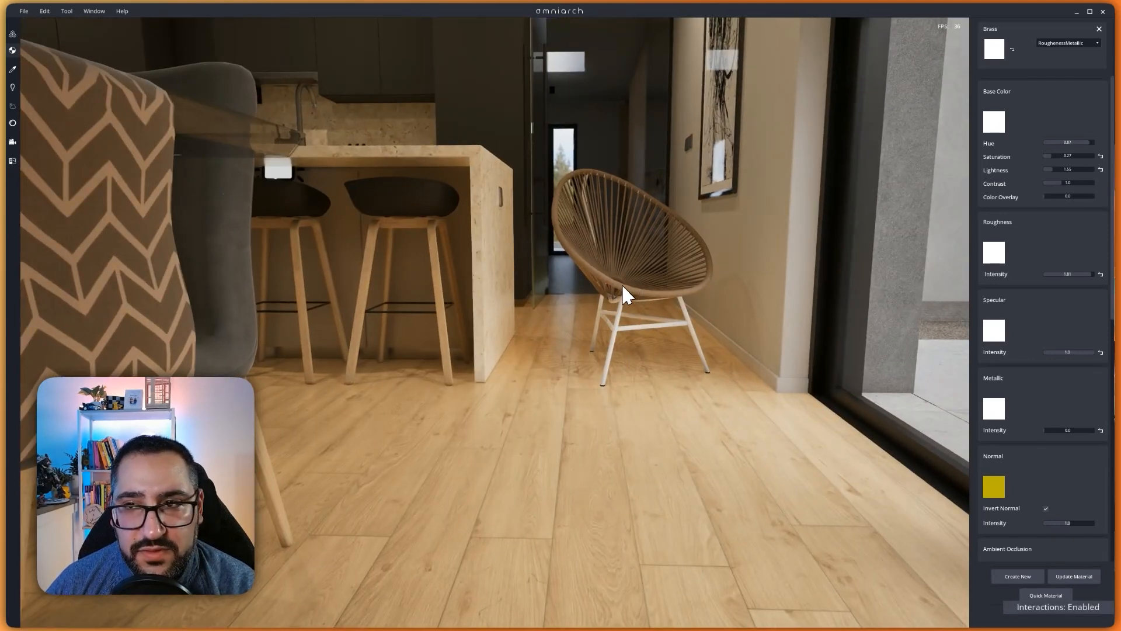
{"action": "left_click", "coordinate": [1099, 29]}
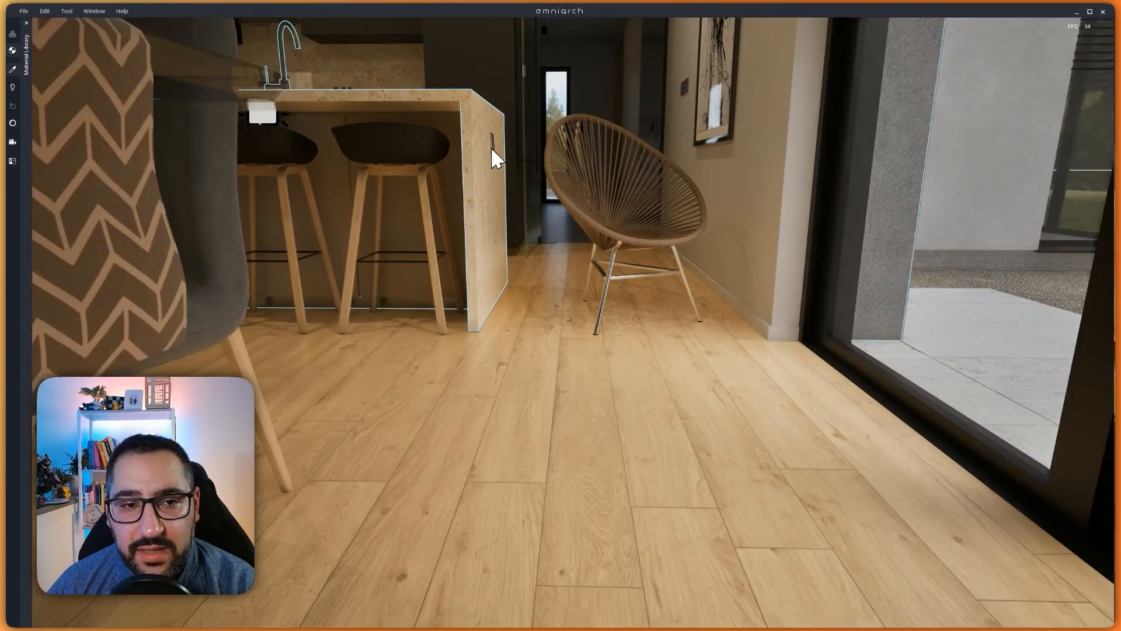
{"action": "left_click", "coordinate": [494, 143]}
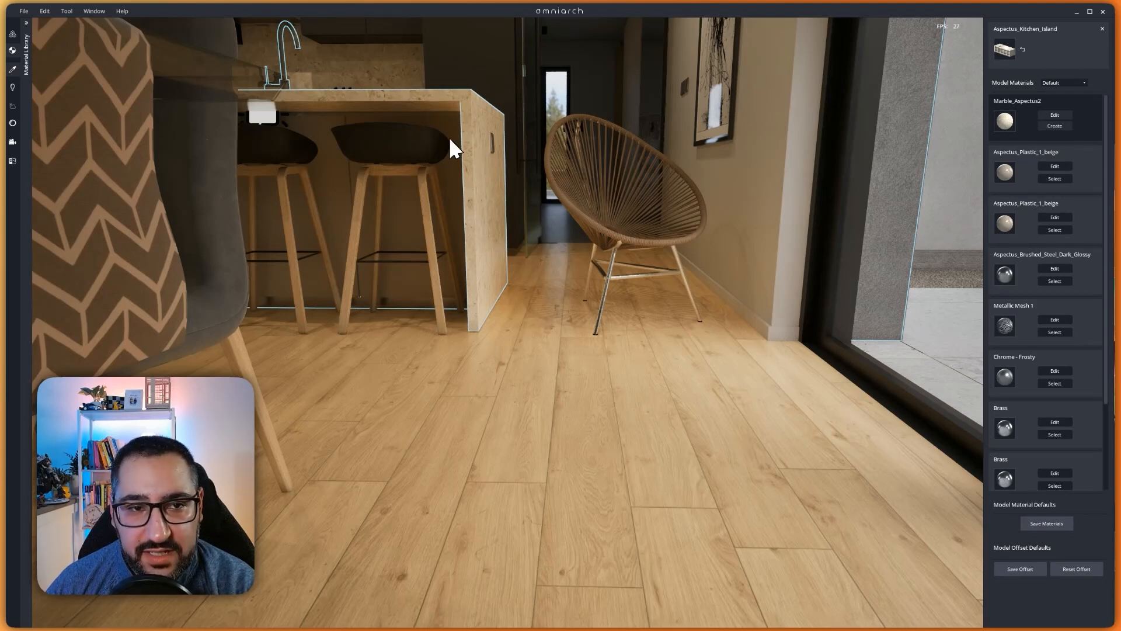
{"action": "left_click", "coordinate": [13, 45]}
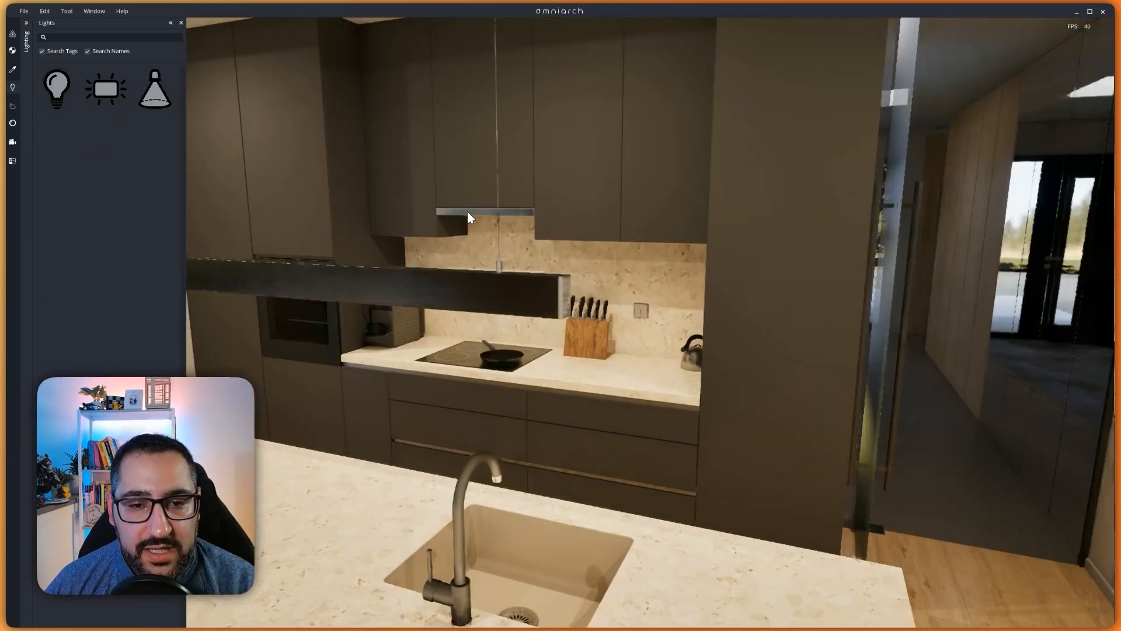
- Place a Rect Light under the upper kitchen cabinet and adjust its attenuation radius
{"action": "left_click_drag", "start_coordinate": [468, 218], "coordinate": [365, 168]}
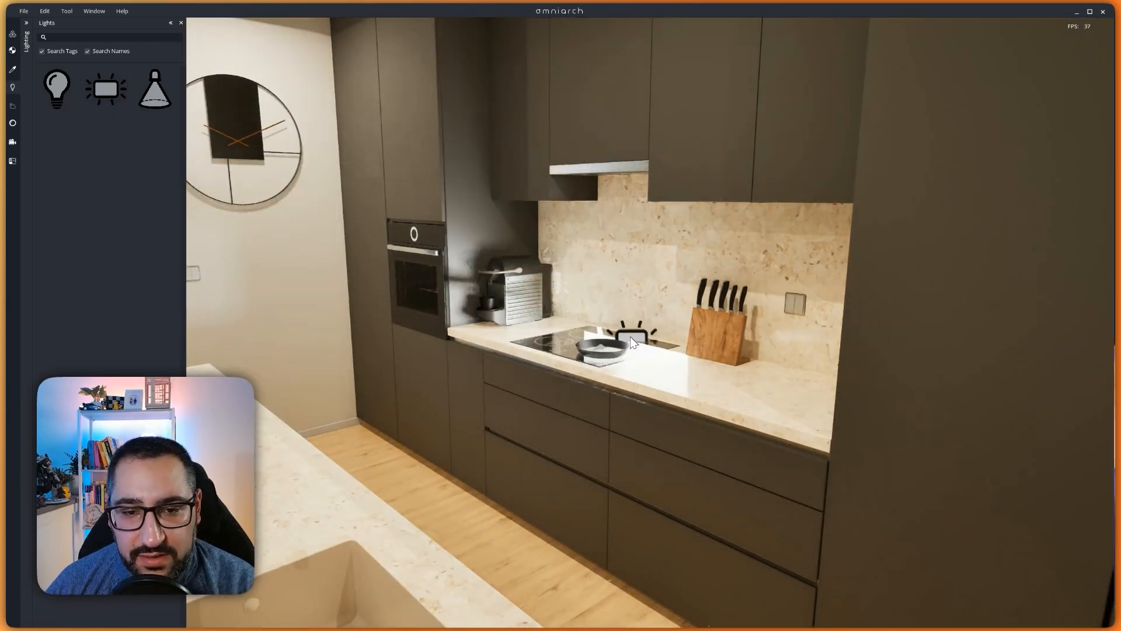
{"action": "left_click", "coordinate": [632, 333]}
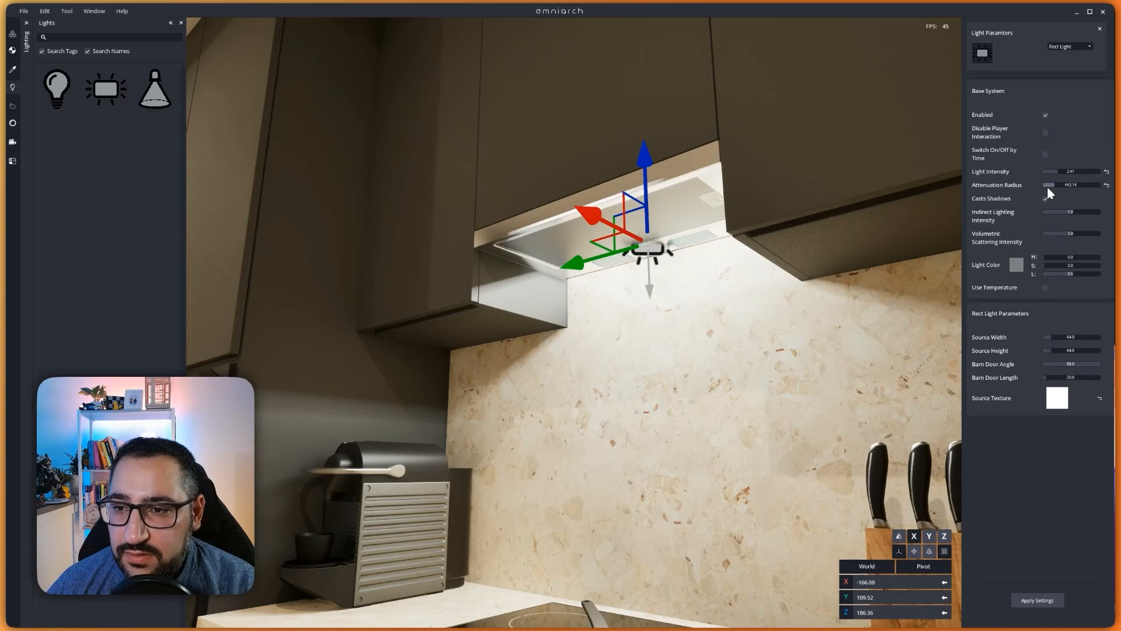
{"action": "left_click", "coordinate": [1045, 198]}
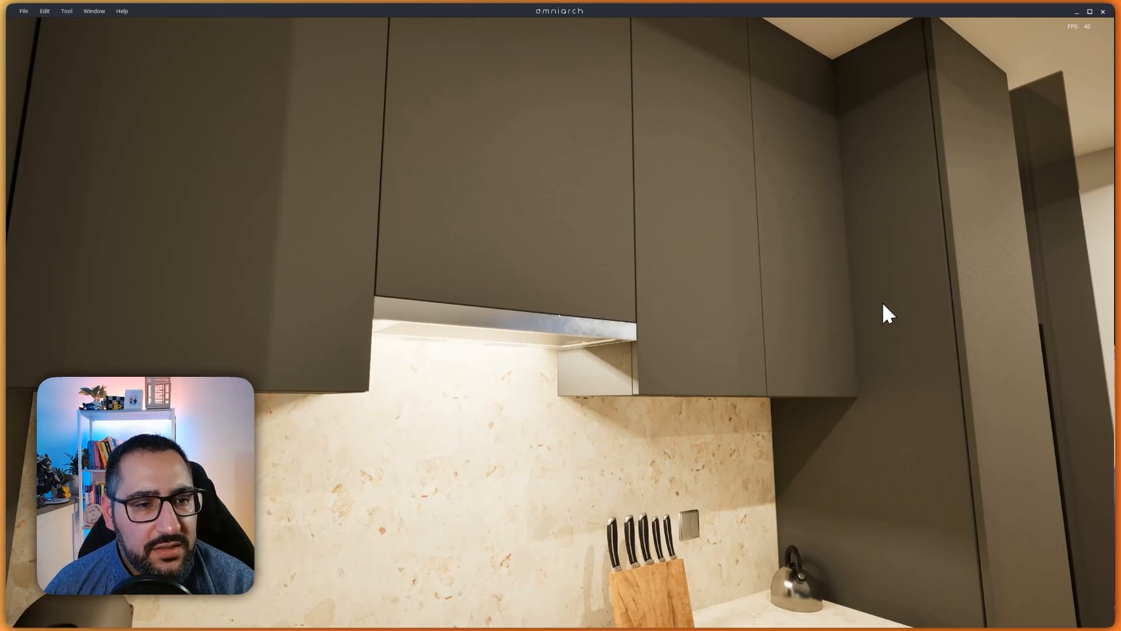
- Deselect the rect light to view its glow on the backsplash
{"action": "left_click", "coordinate": [507, 252]}
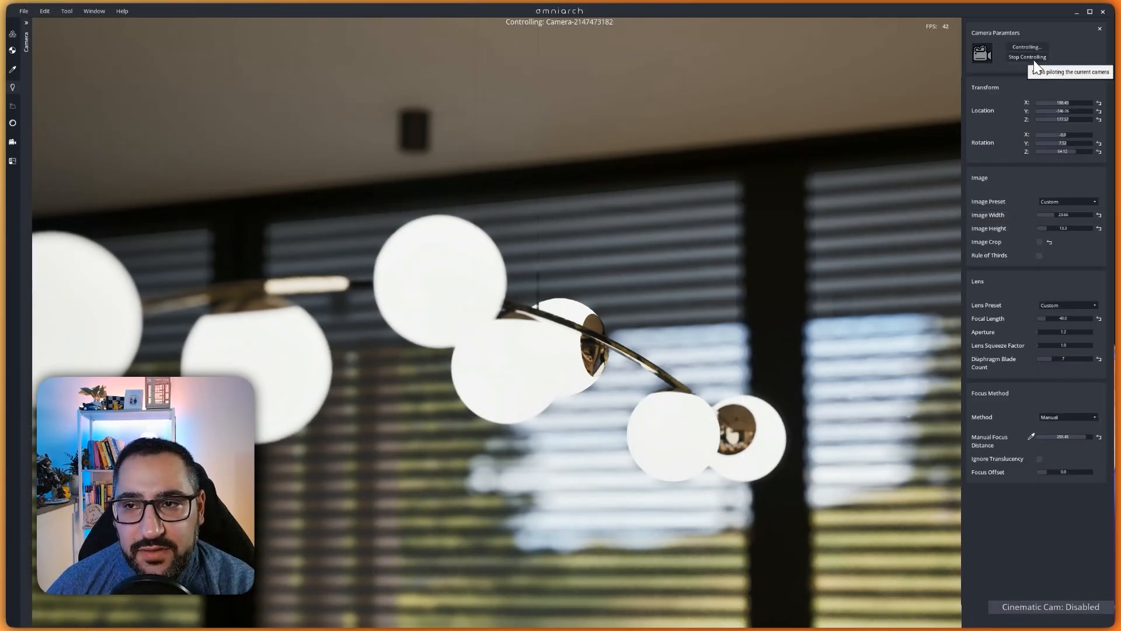
- Stop piloting the camera, then take control of its view again
{"action": "left_click", "coordinate": [1027, 57]}
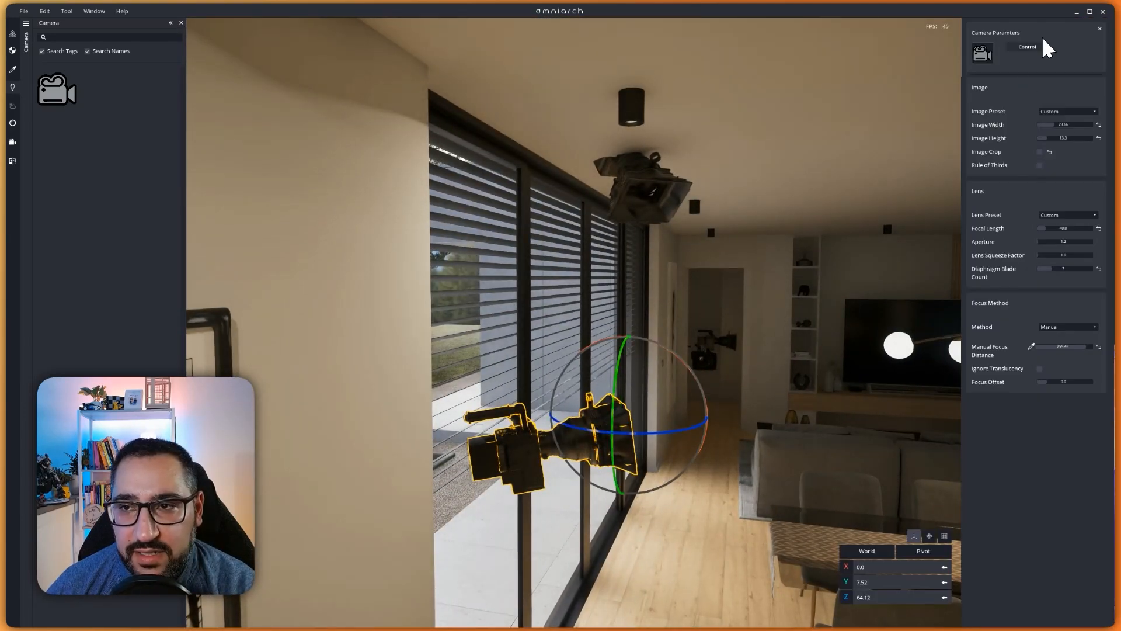
{"action": "left_click", "coordinate": [1026, 46]}
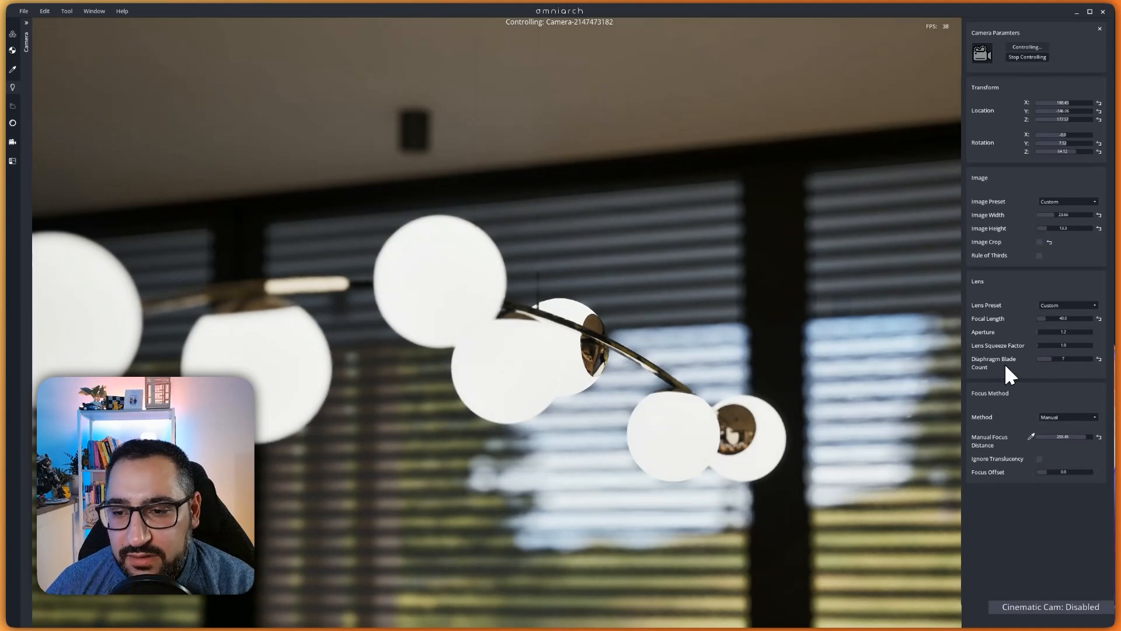
{"action": "mouse_move", "coordinate": [1037, 100]}
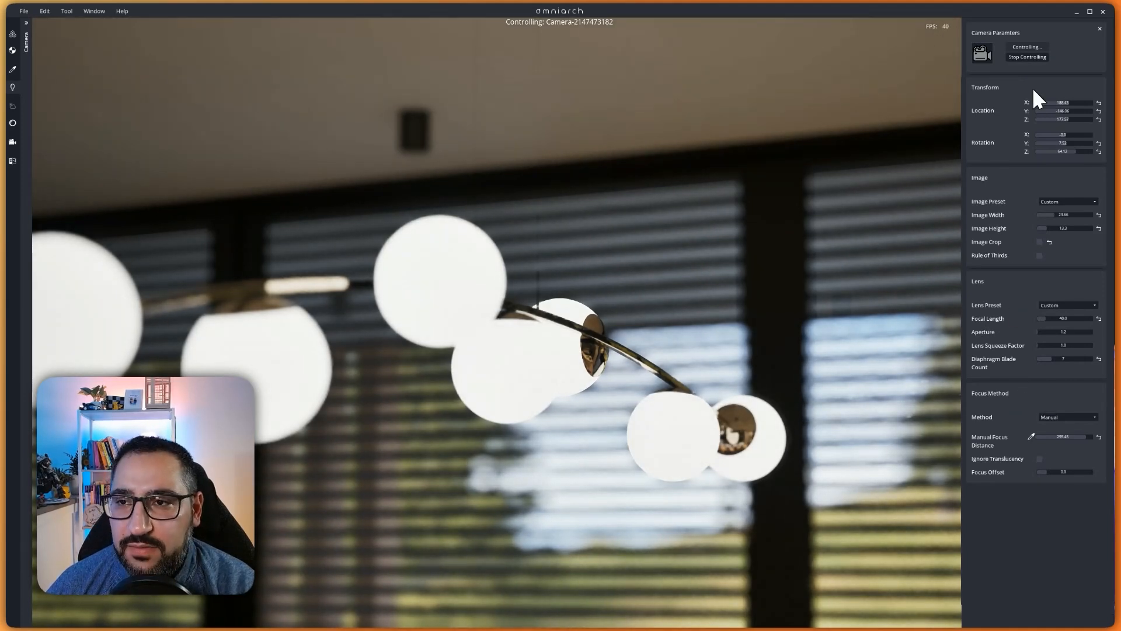
{"action": "mouse_move", "coordinate": [902, 231]}
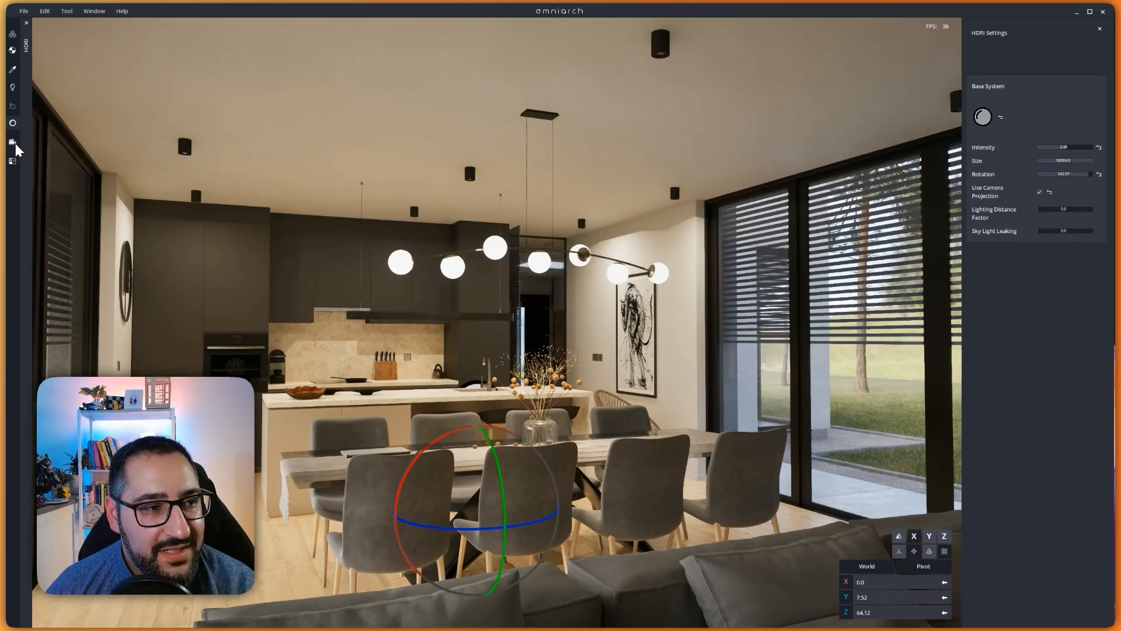
- Switch to the camera tools in the left toolbar
{"action": "left_click", "coordinate": [12, 141]}
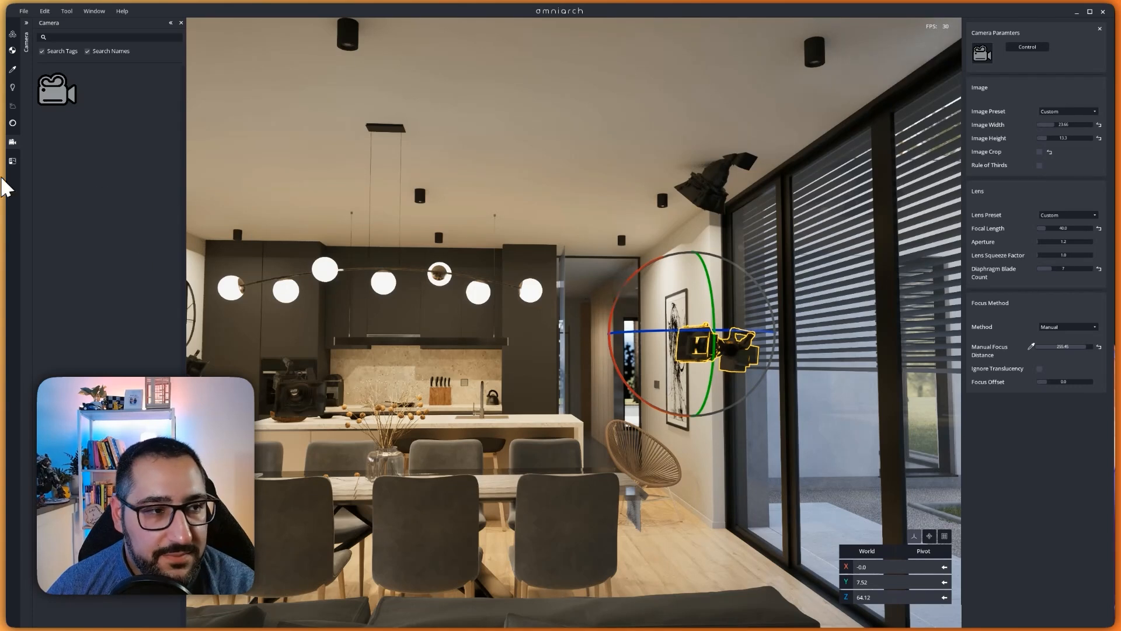
- Open the render settings and set the renderer to Path Tracer
{"action": "left_click", "coordinate": [11, 141]}
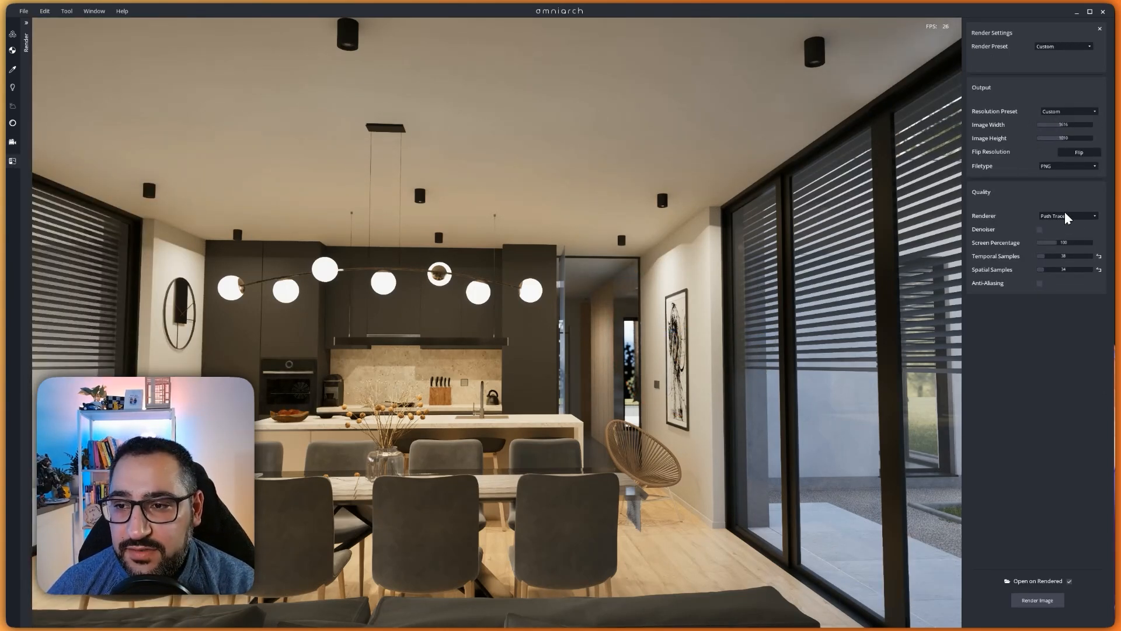
{"action": "left_click", "coordinate": [1065, 215]}
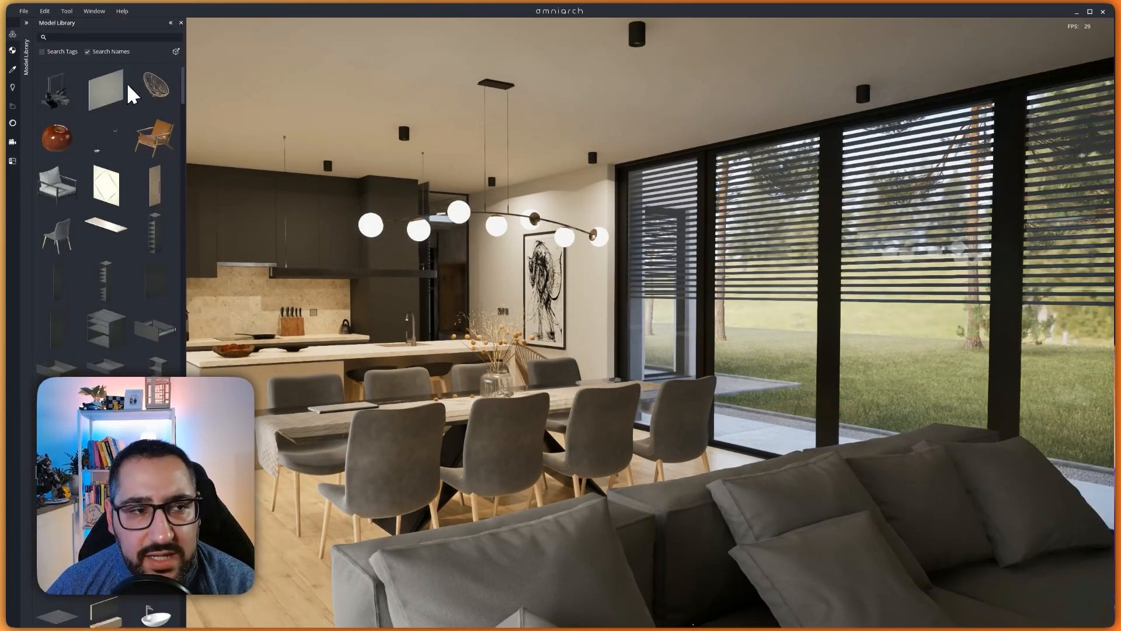
{"action": "mouse_move", "coordinate": [177, 51]}
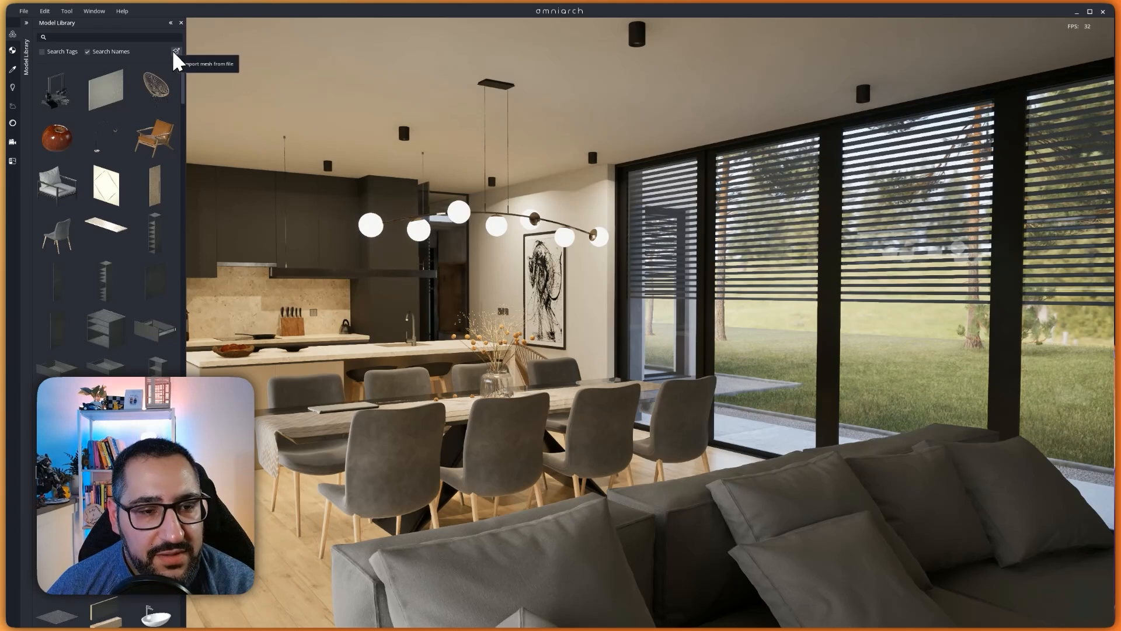
{"action": "mouse_move", "coordinate": [386, 198]}
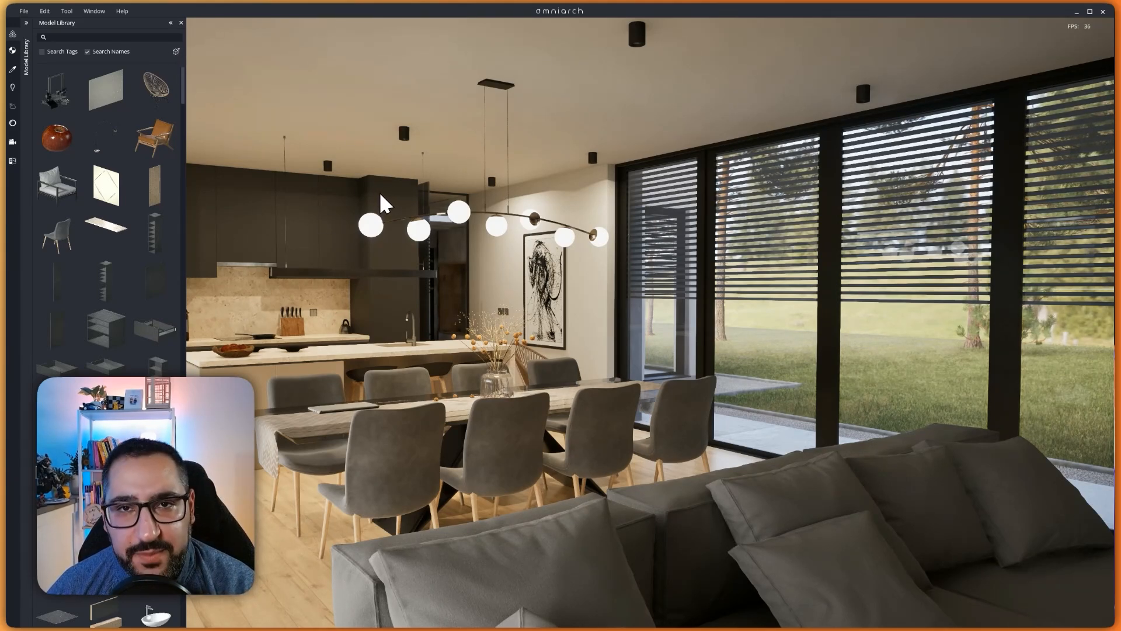
{"action": "mouse_move", "coordinate": [439, 227]}
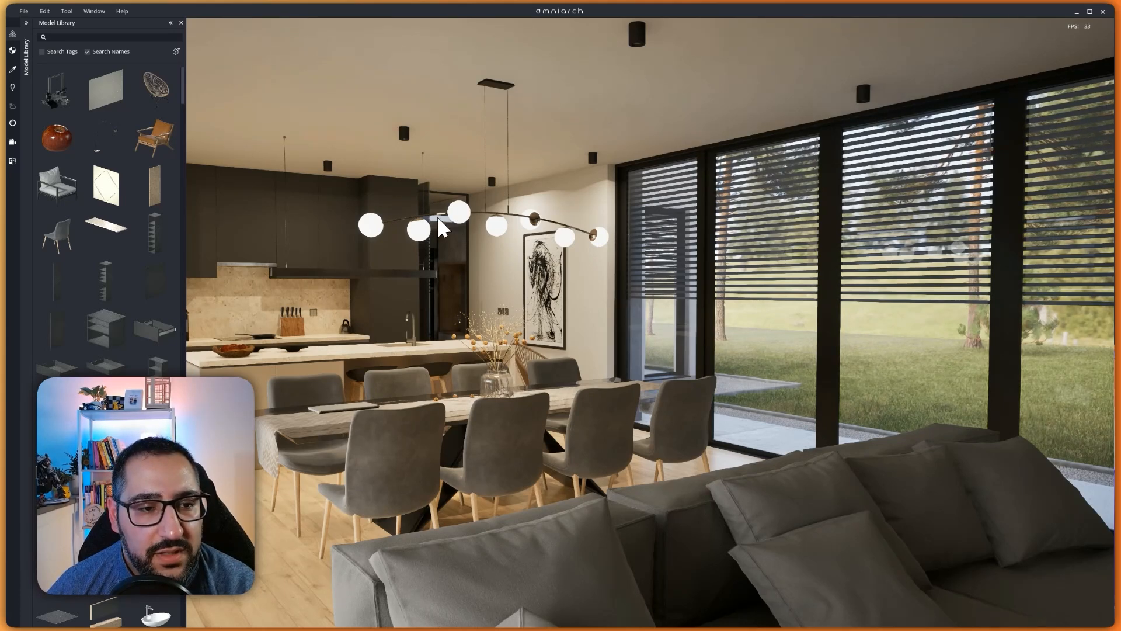
{"action": "mouse_move", "coordinate": [463, 222]}
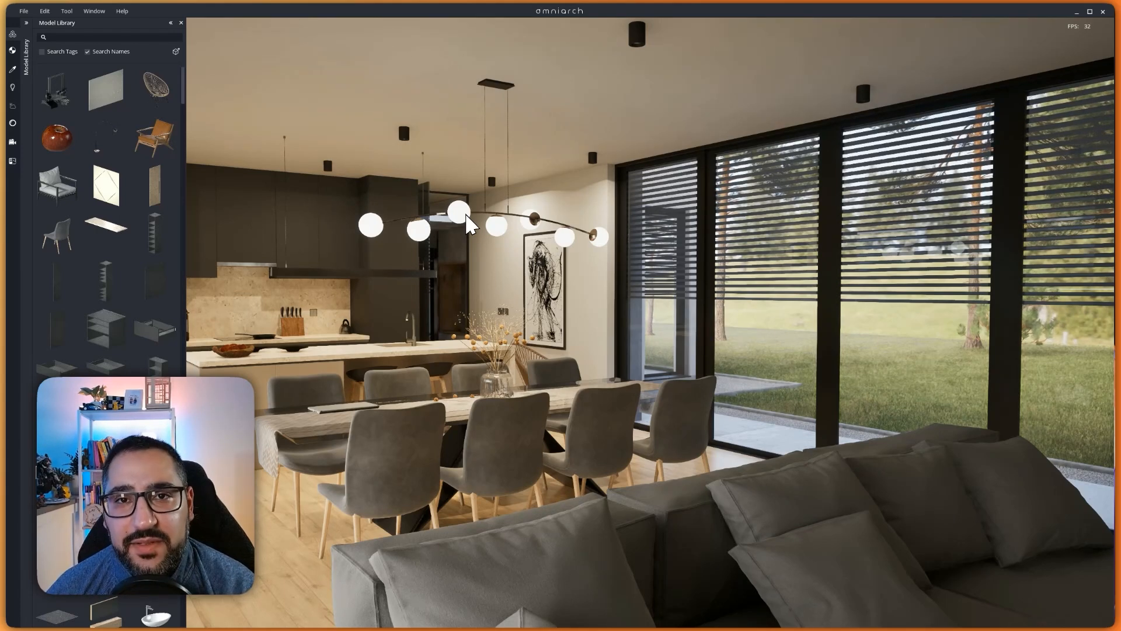
{"action": "mouse_move", "coordinate": [106, 90]}
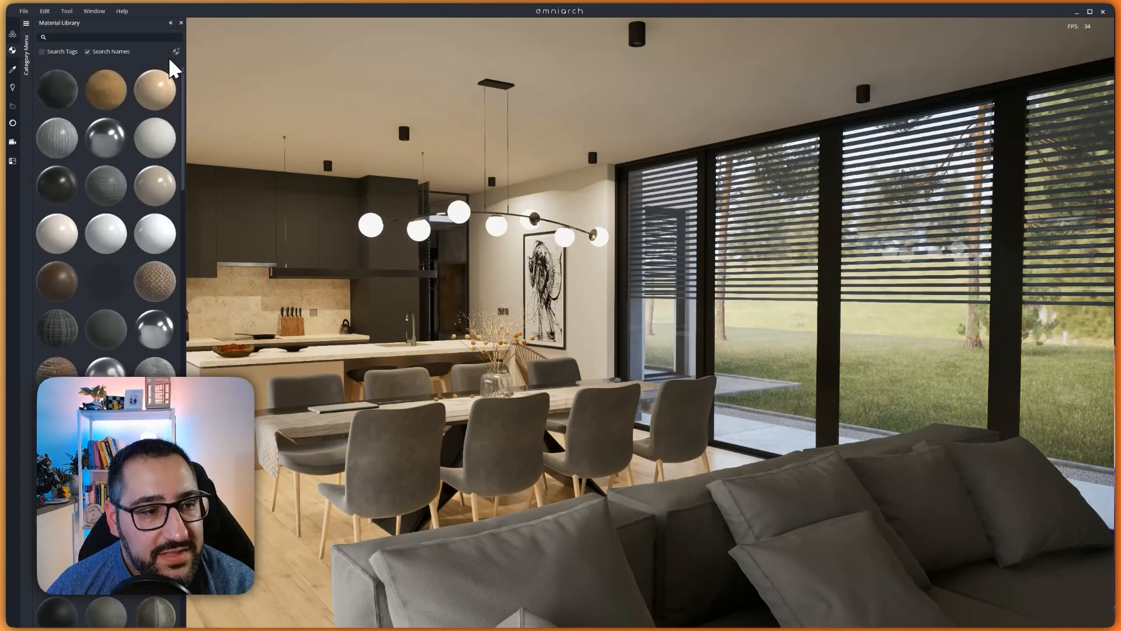
{"action": "mouse_move", "coordinate": [466, 350]}
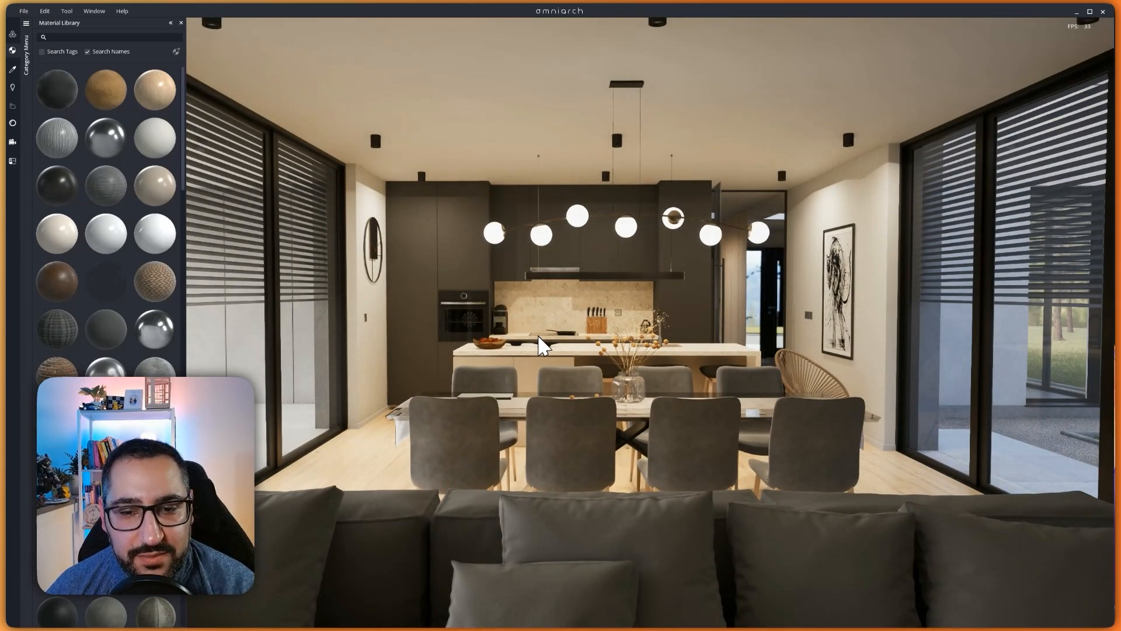
{"action": "mouse_move", "coordinate": [594, 339]}
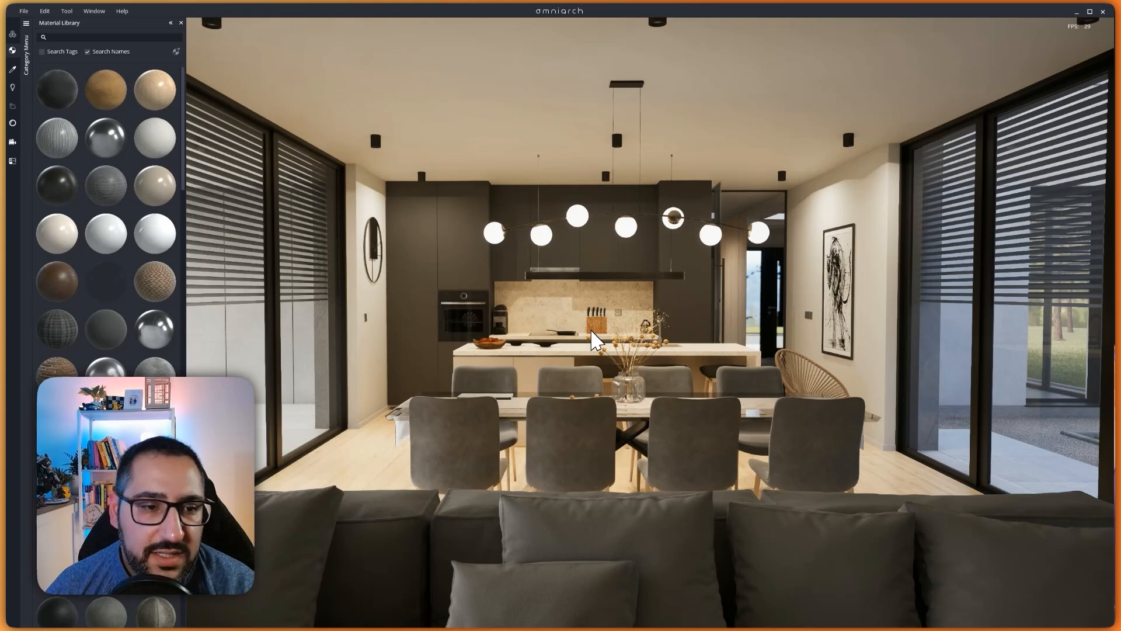
{"action": "mouse_move", "coordinate": [667, 350]}
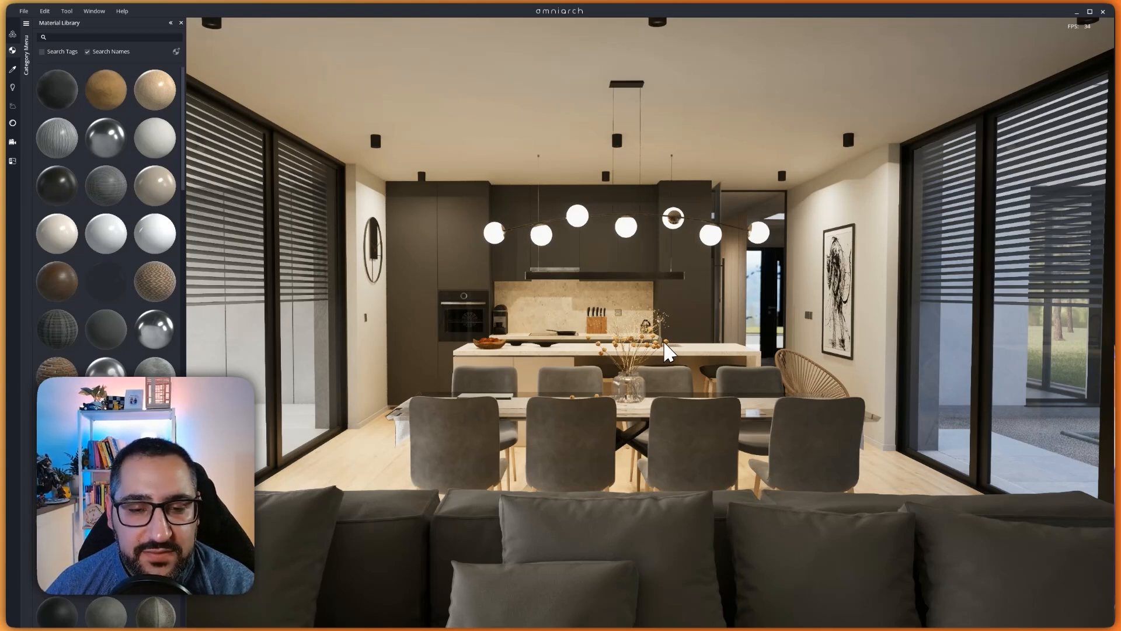
{"action": "mouse_move", "coordinate": [667, 332]}
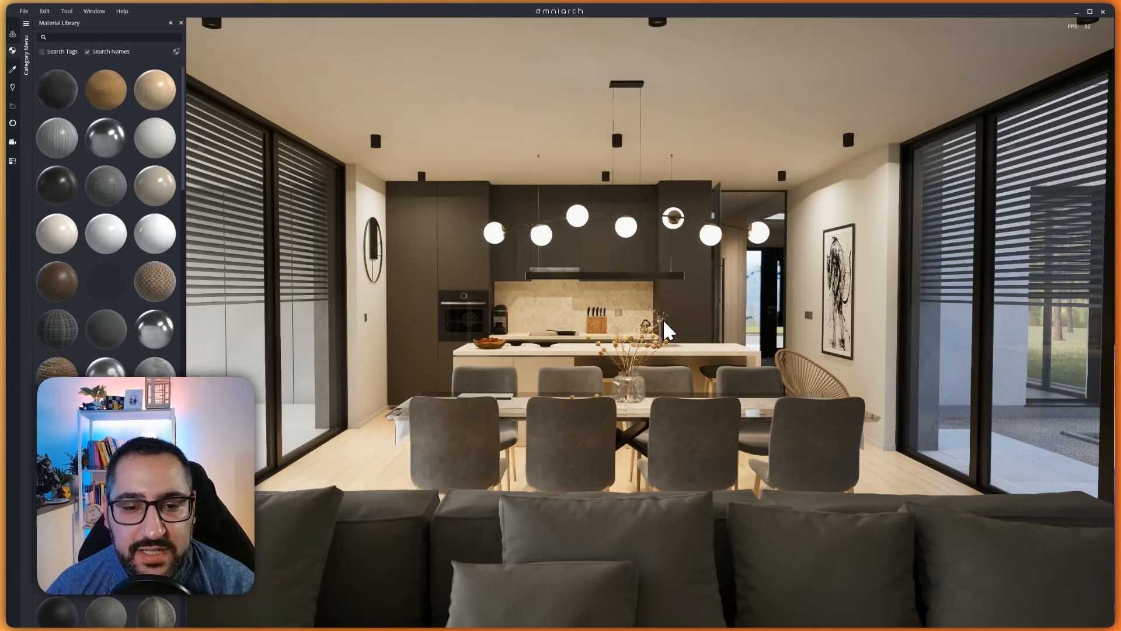
{"action": "mouse_move", "coordinate": [664, 325]}
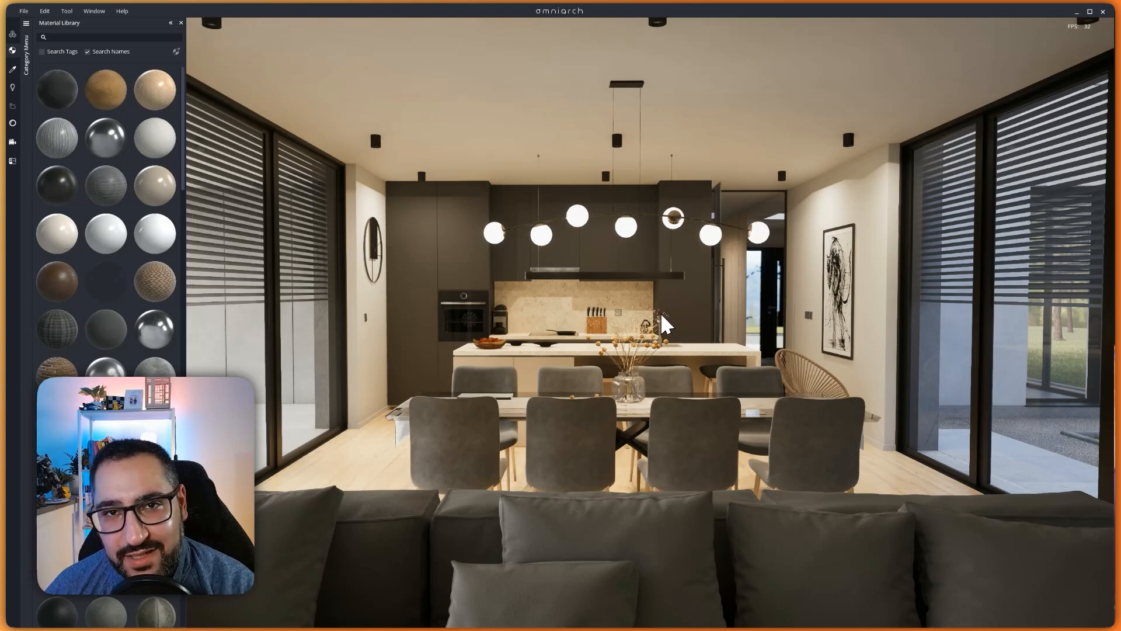
{"action": "mouse_move", "coordinate": [628, 313]}
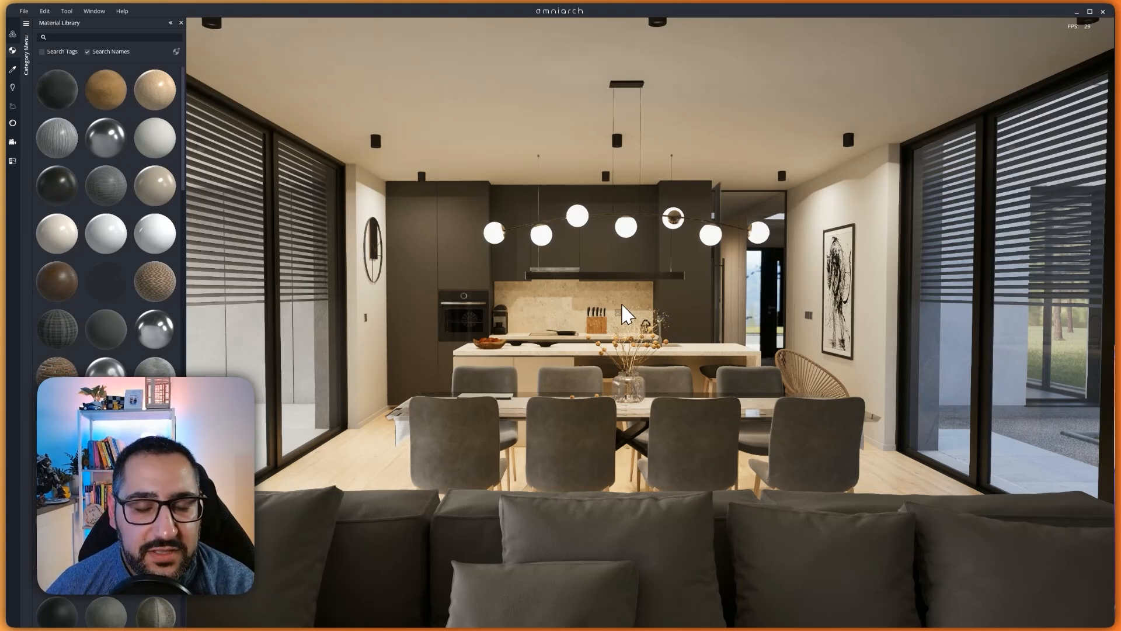
{"action": "mouse_move", "coordinate": [376, 283]}
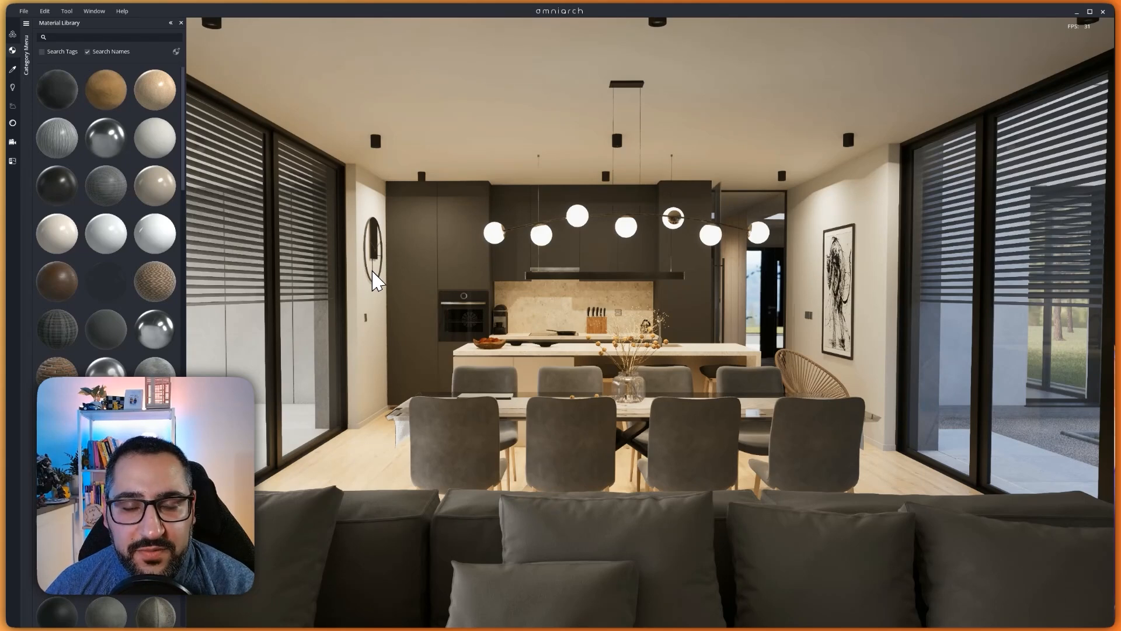
{"action": "mouse_move", "coordinate": [517, 280]}
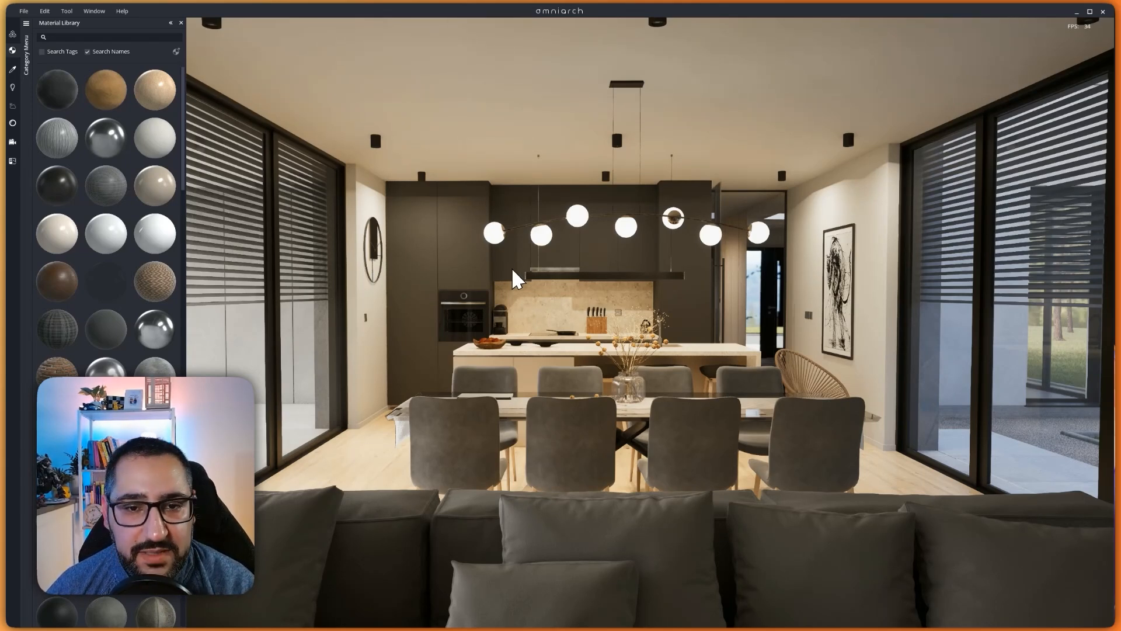
{"action": "mouse_move", "coordinate": [562, 302]}
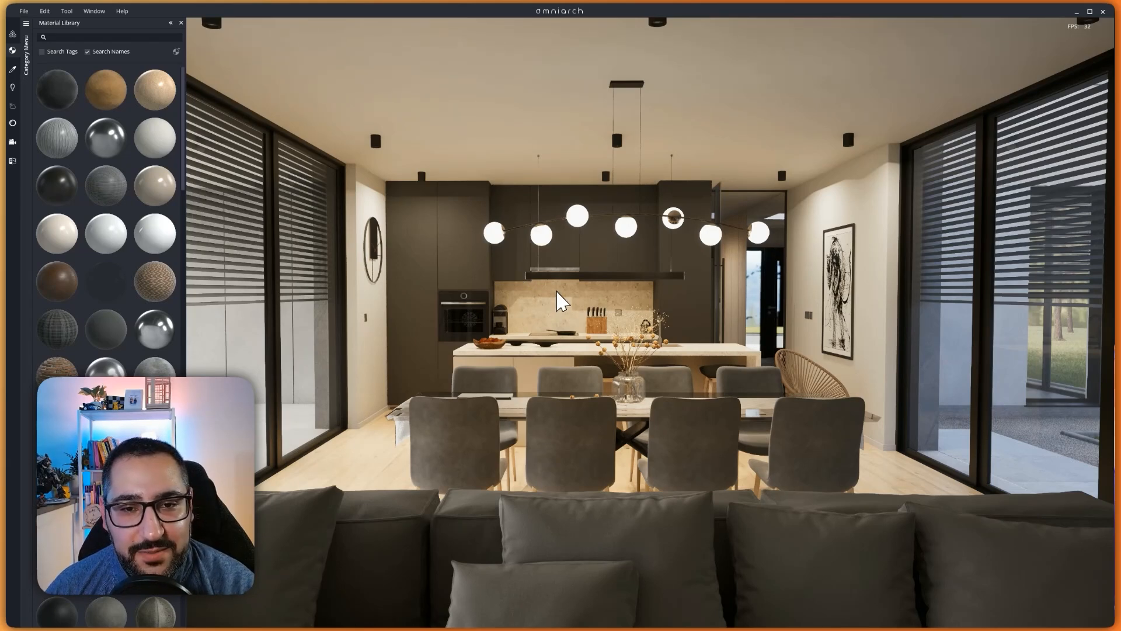